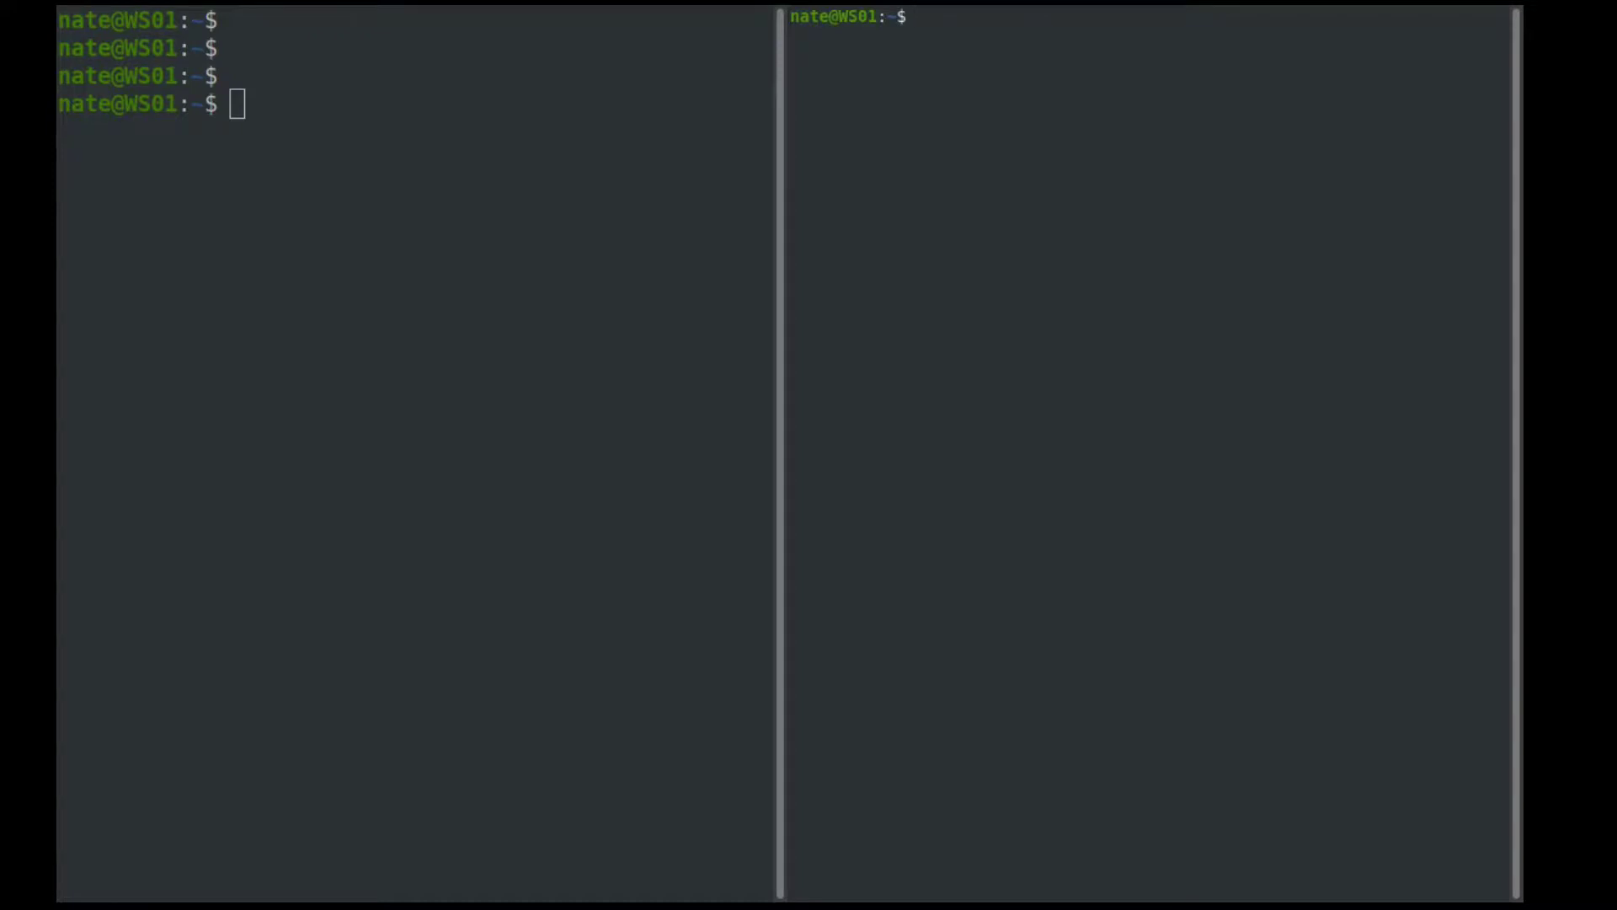
- Run watch ls -l /tmp in the right pane to refresh the /tmp listing every two seconds
{"action": "type", "text": "watch"}
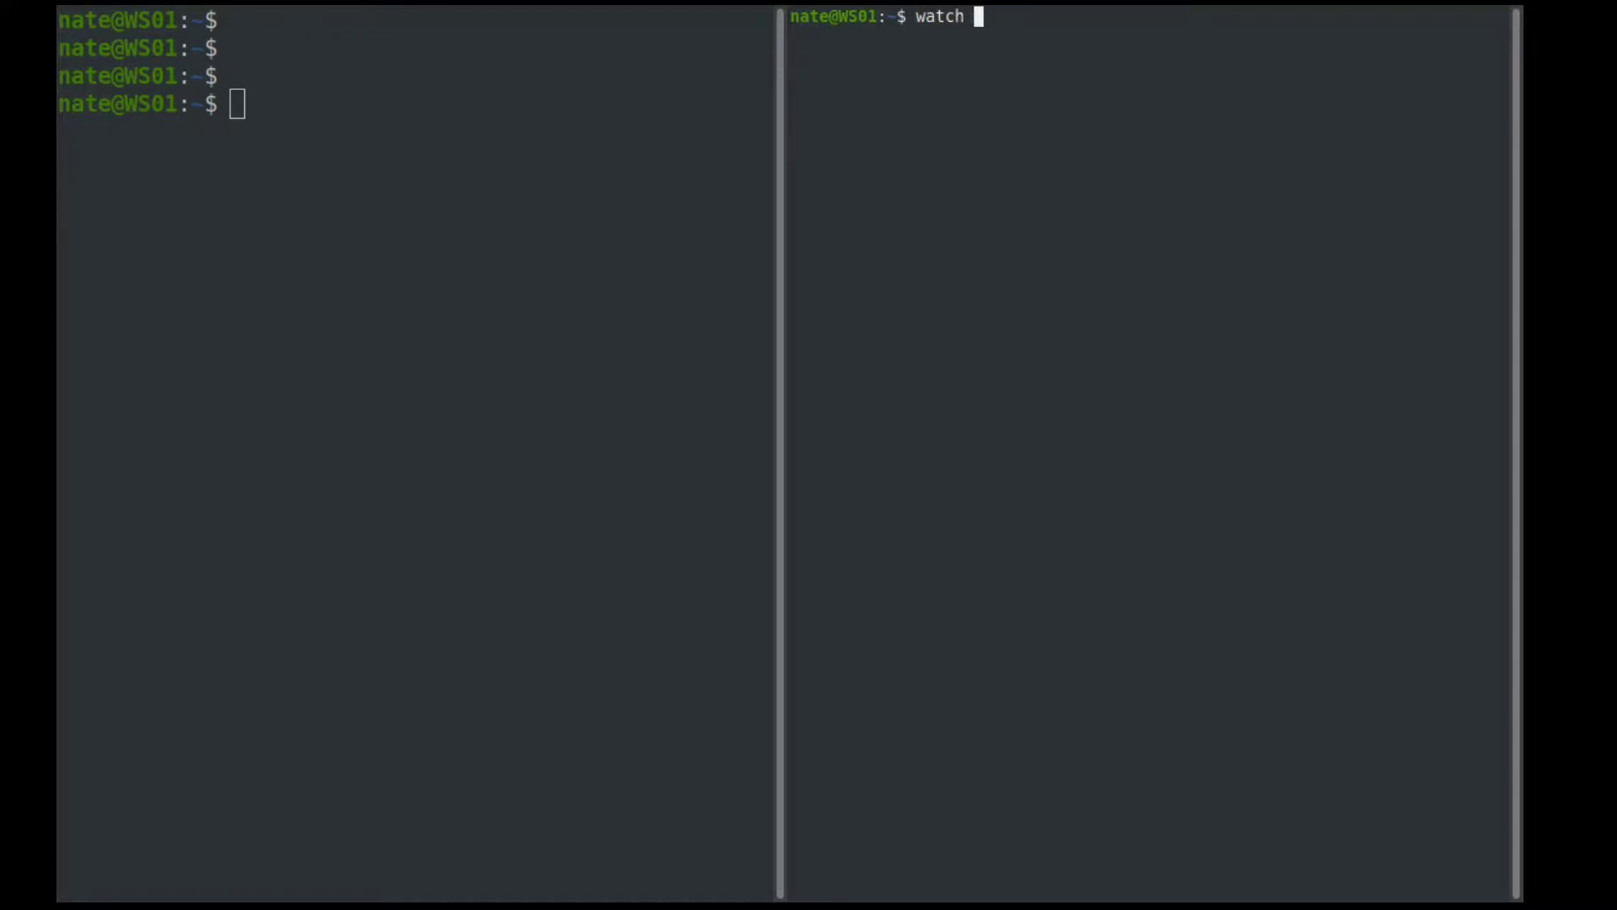
{"action": "type", "text": "ls -l /tmp"}
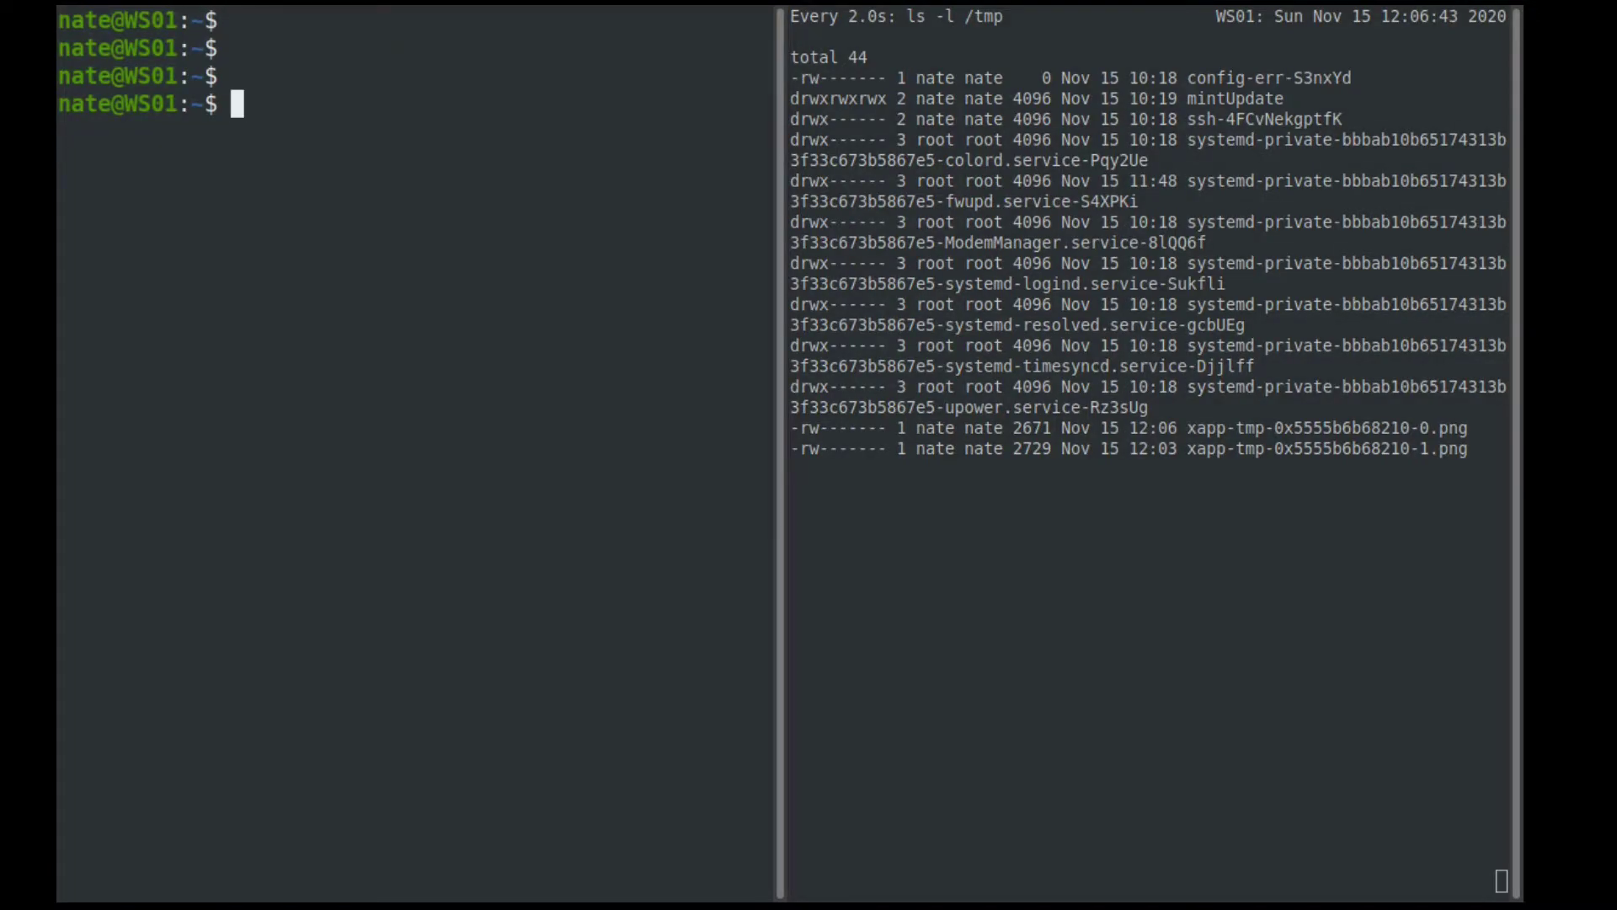
- Run time ssh server01 exit to measure how long the login to server01 takes
{"action": "type", "text": "ssh"}
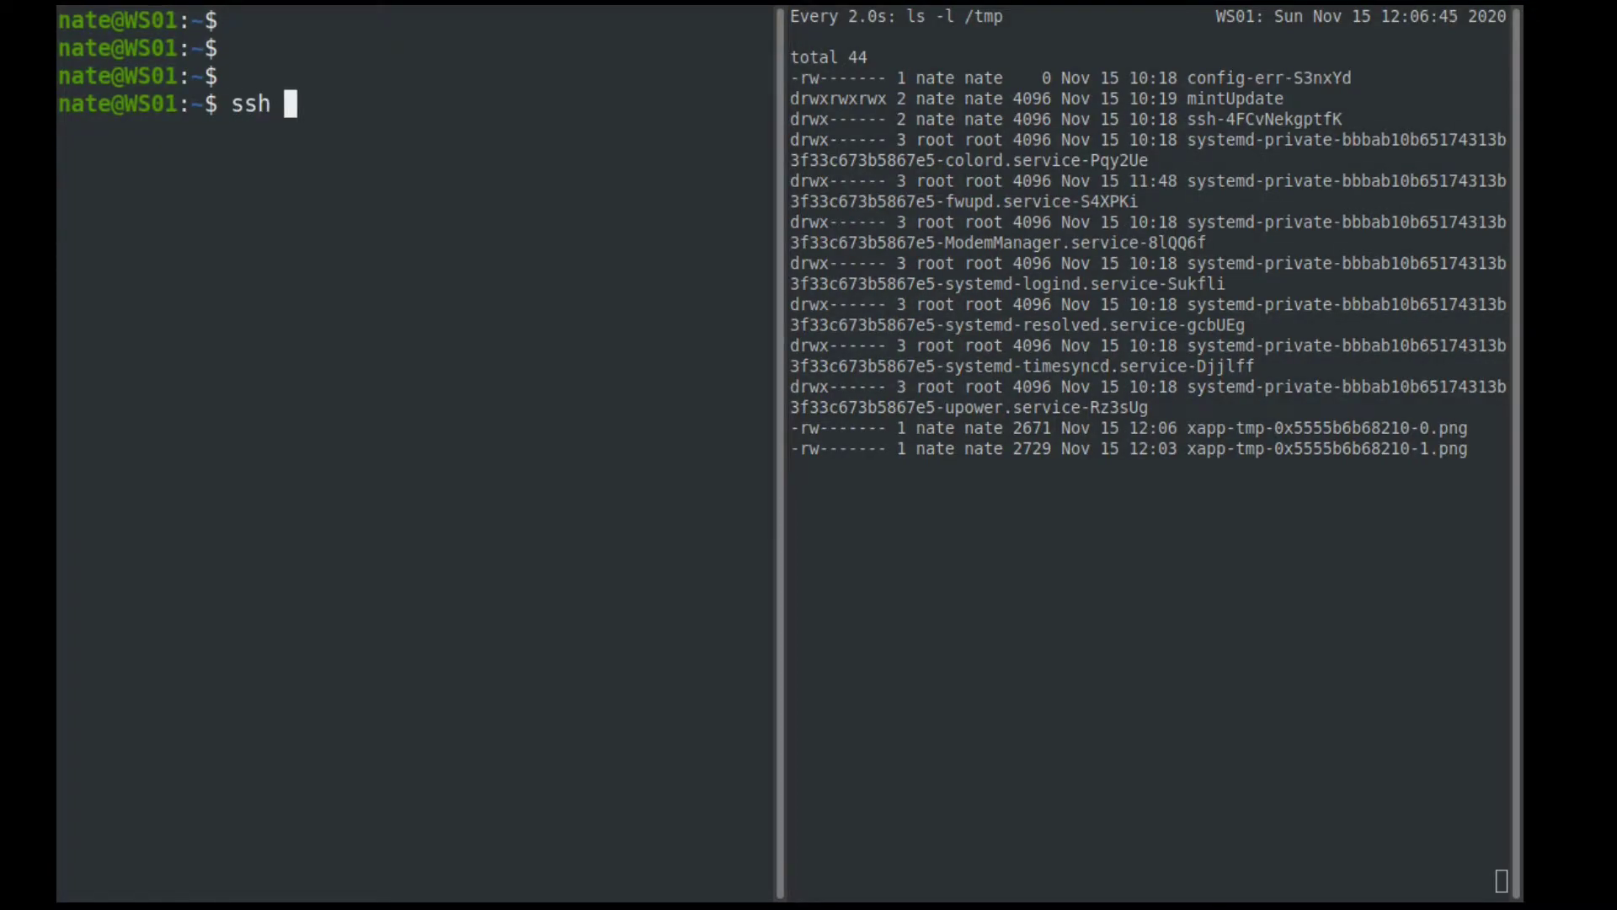
{"action": "type", "text": "server01"}
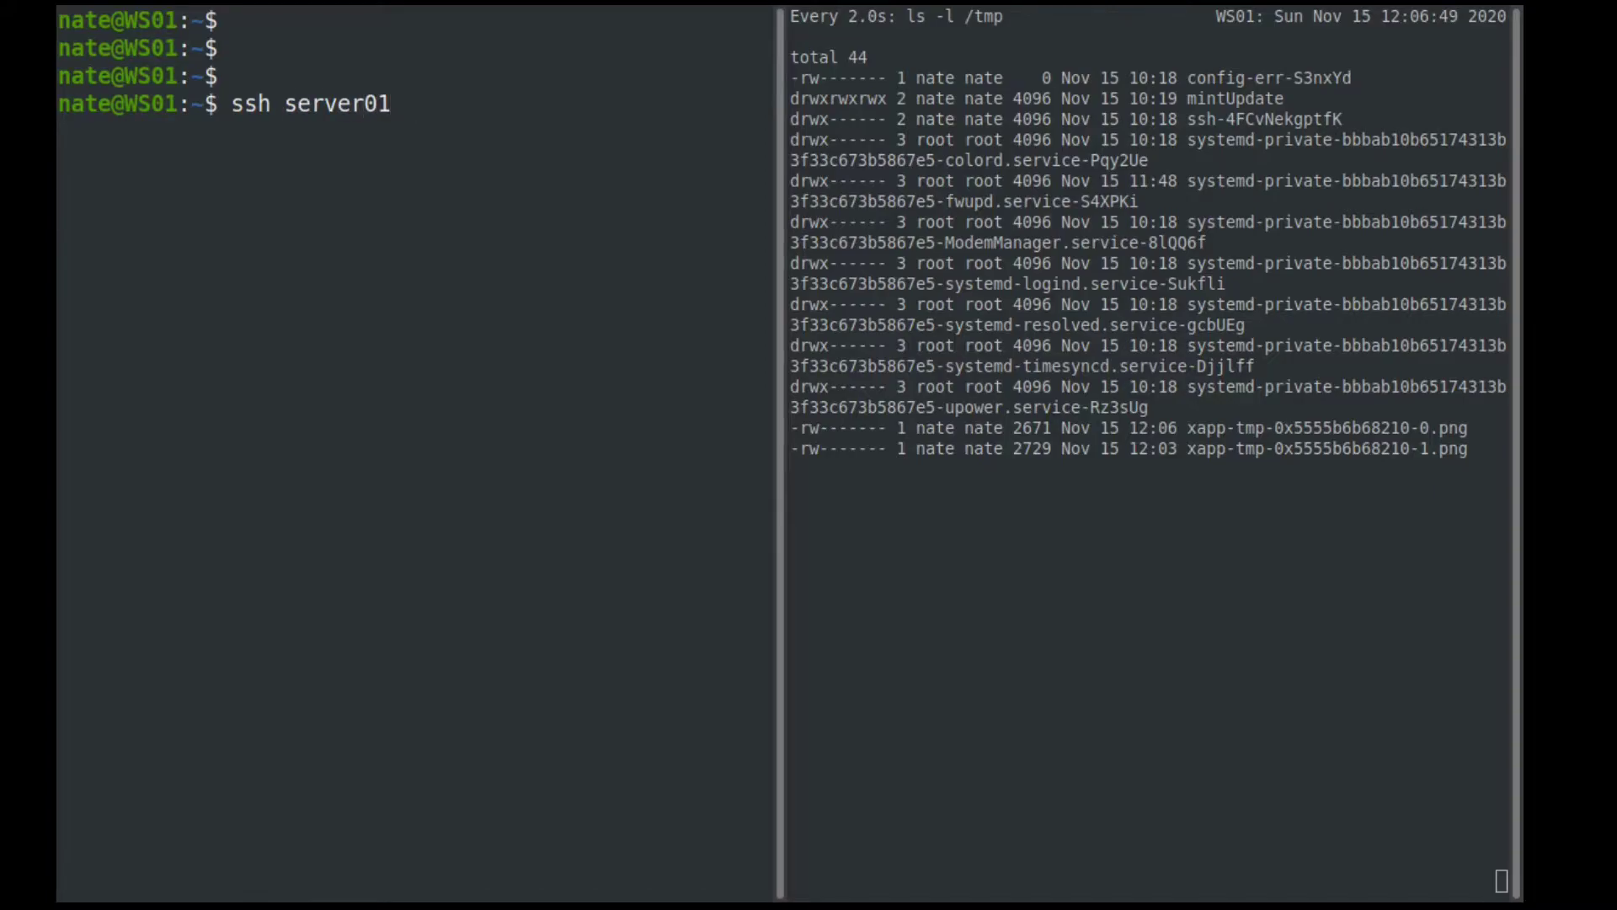
{"action": "type", "text": "exit"}
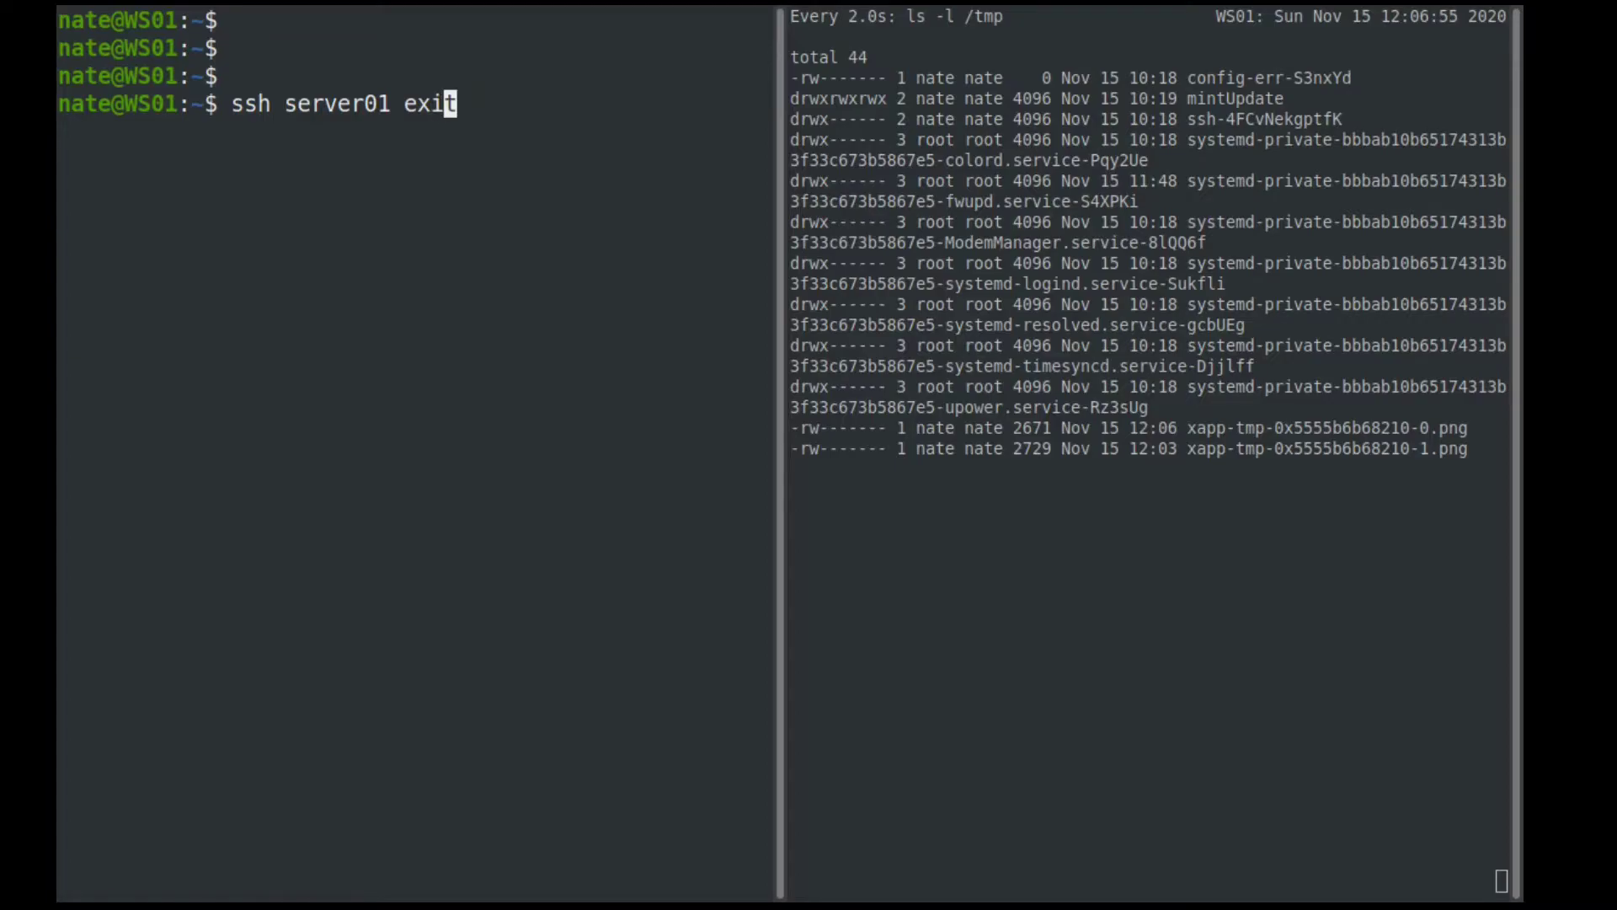
{"action": "type", "text": "time"}
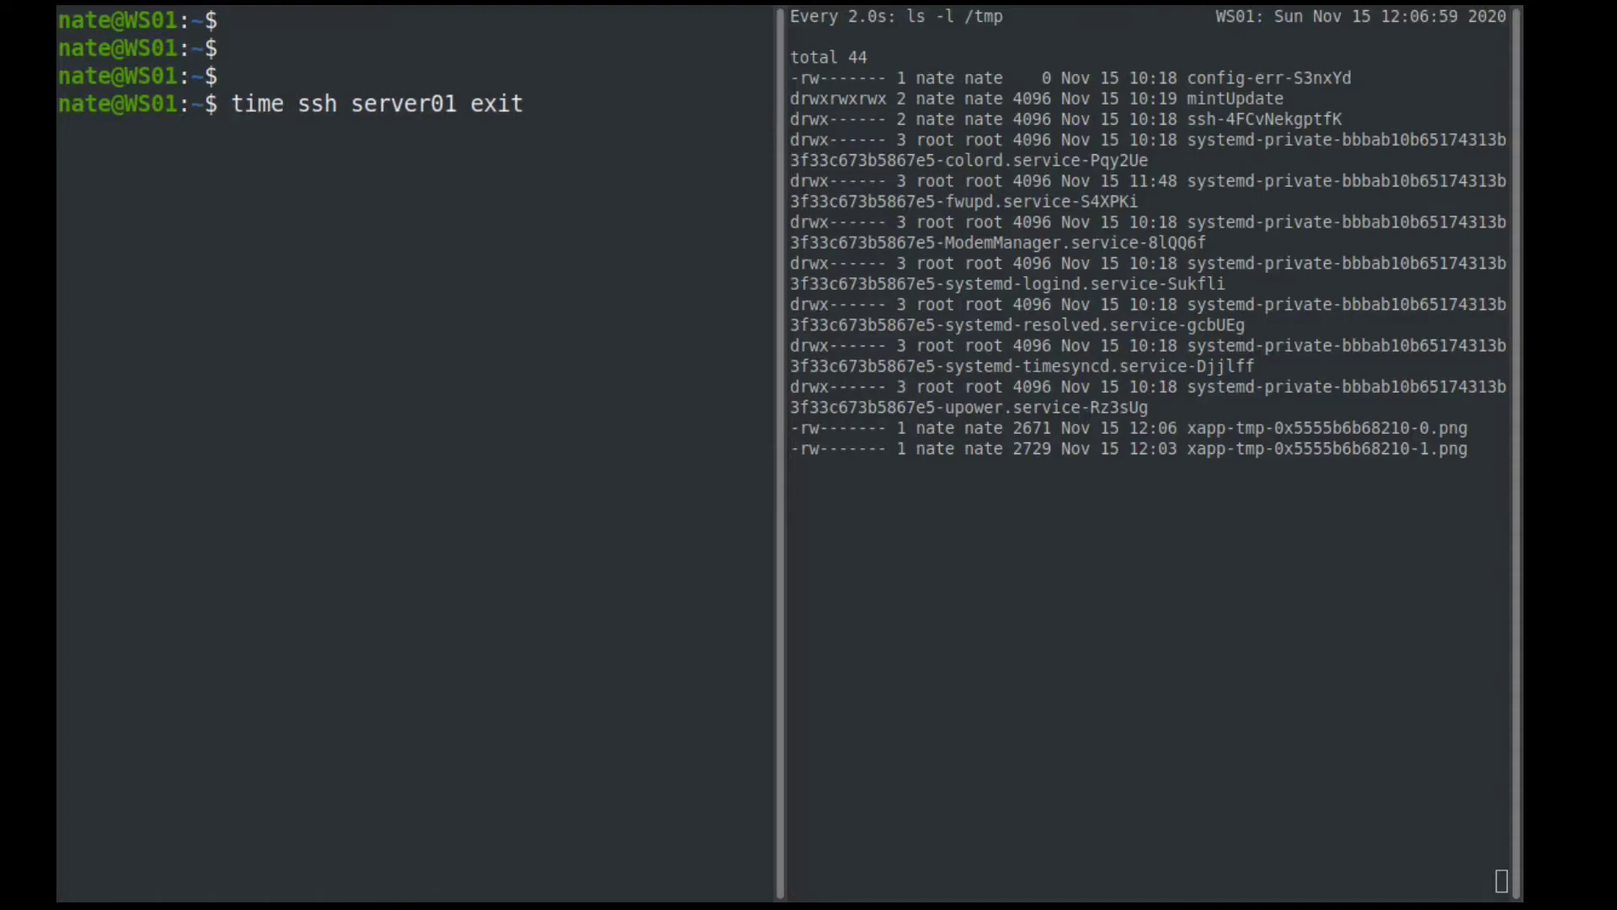
{"action": "key", "text": "Return"}
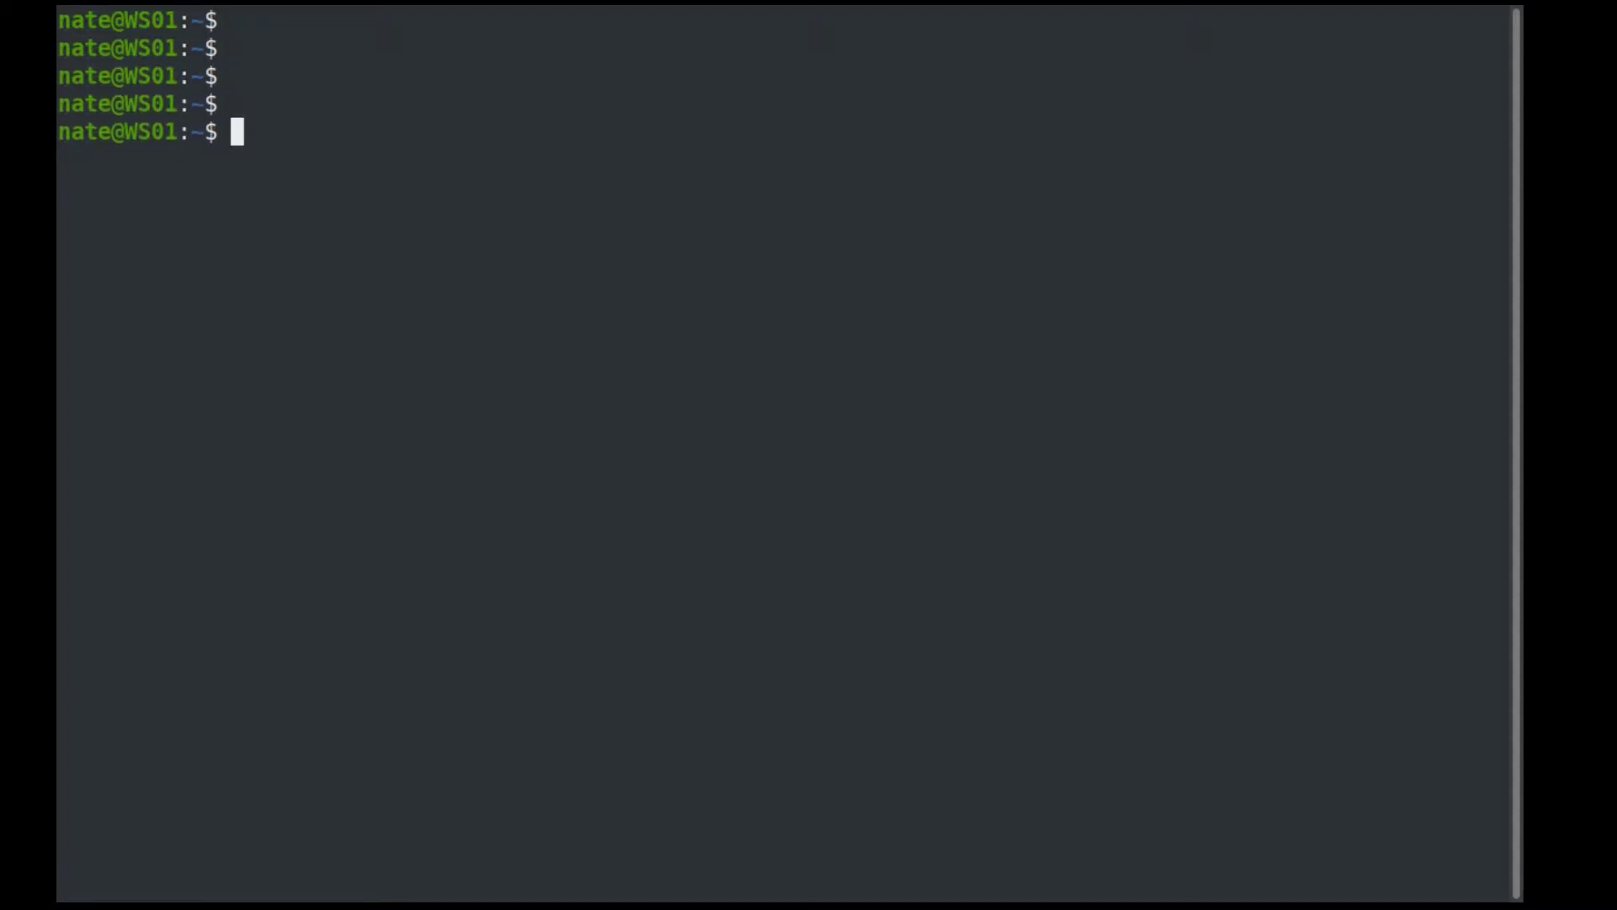
- Show long listings of ~/.ssh/config and /etc/ssh/ssh_config with sizes and dates
{"action": "type", "text": "ls -l"}
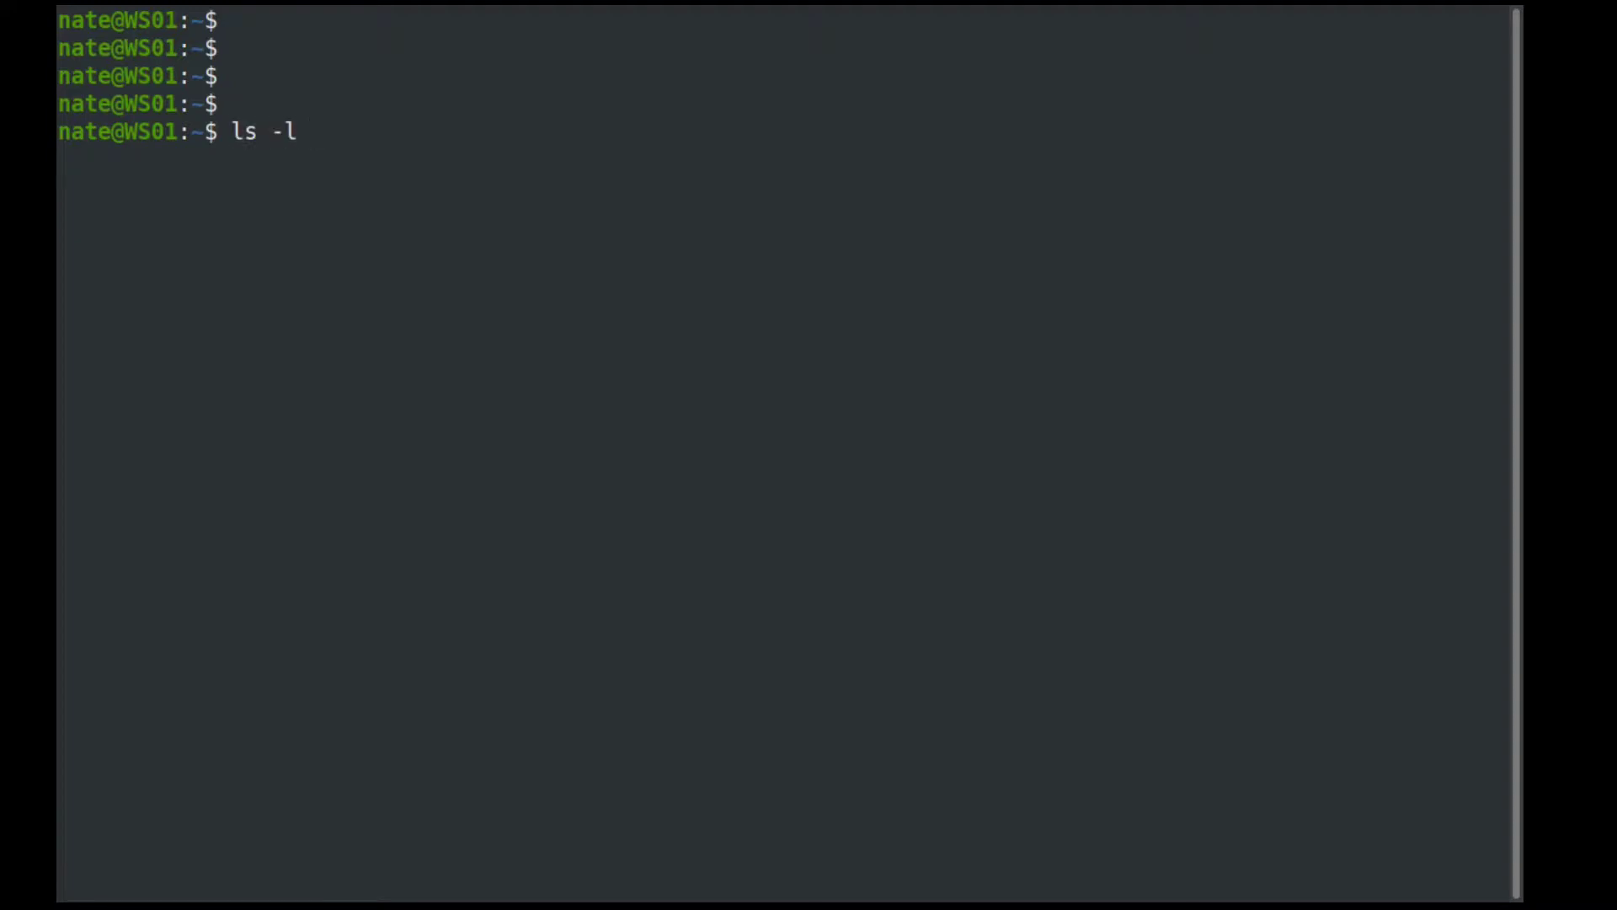
{"action": "type", "text": ".ssh/config"}
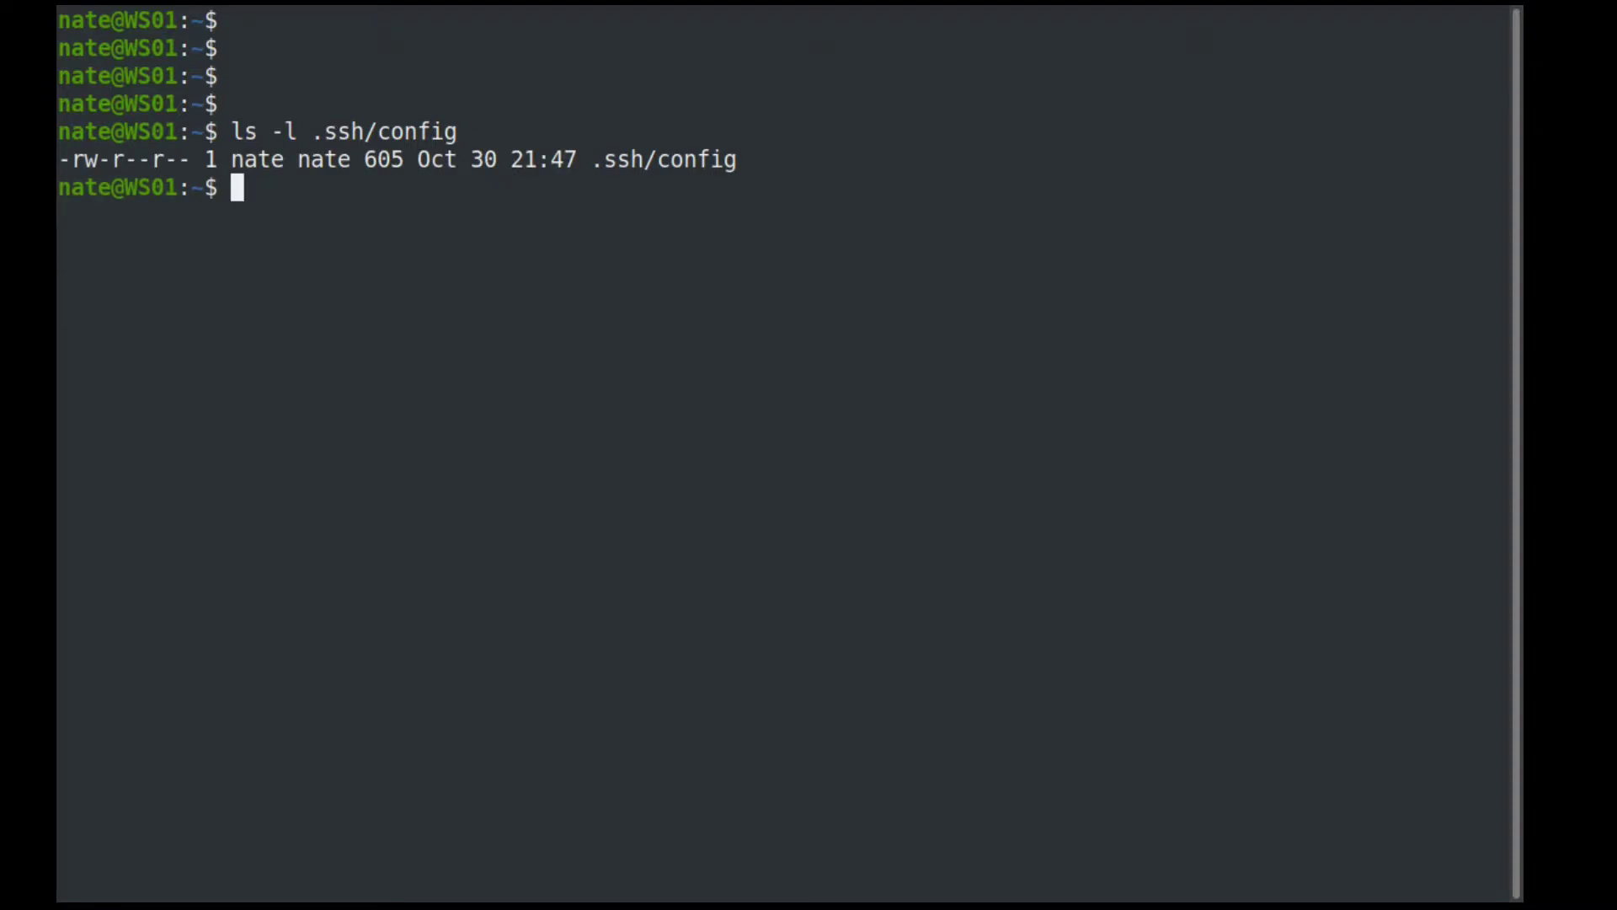
{"action": "type", "text": "ls -l /e"}
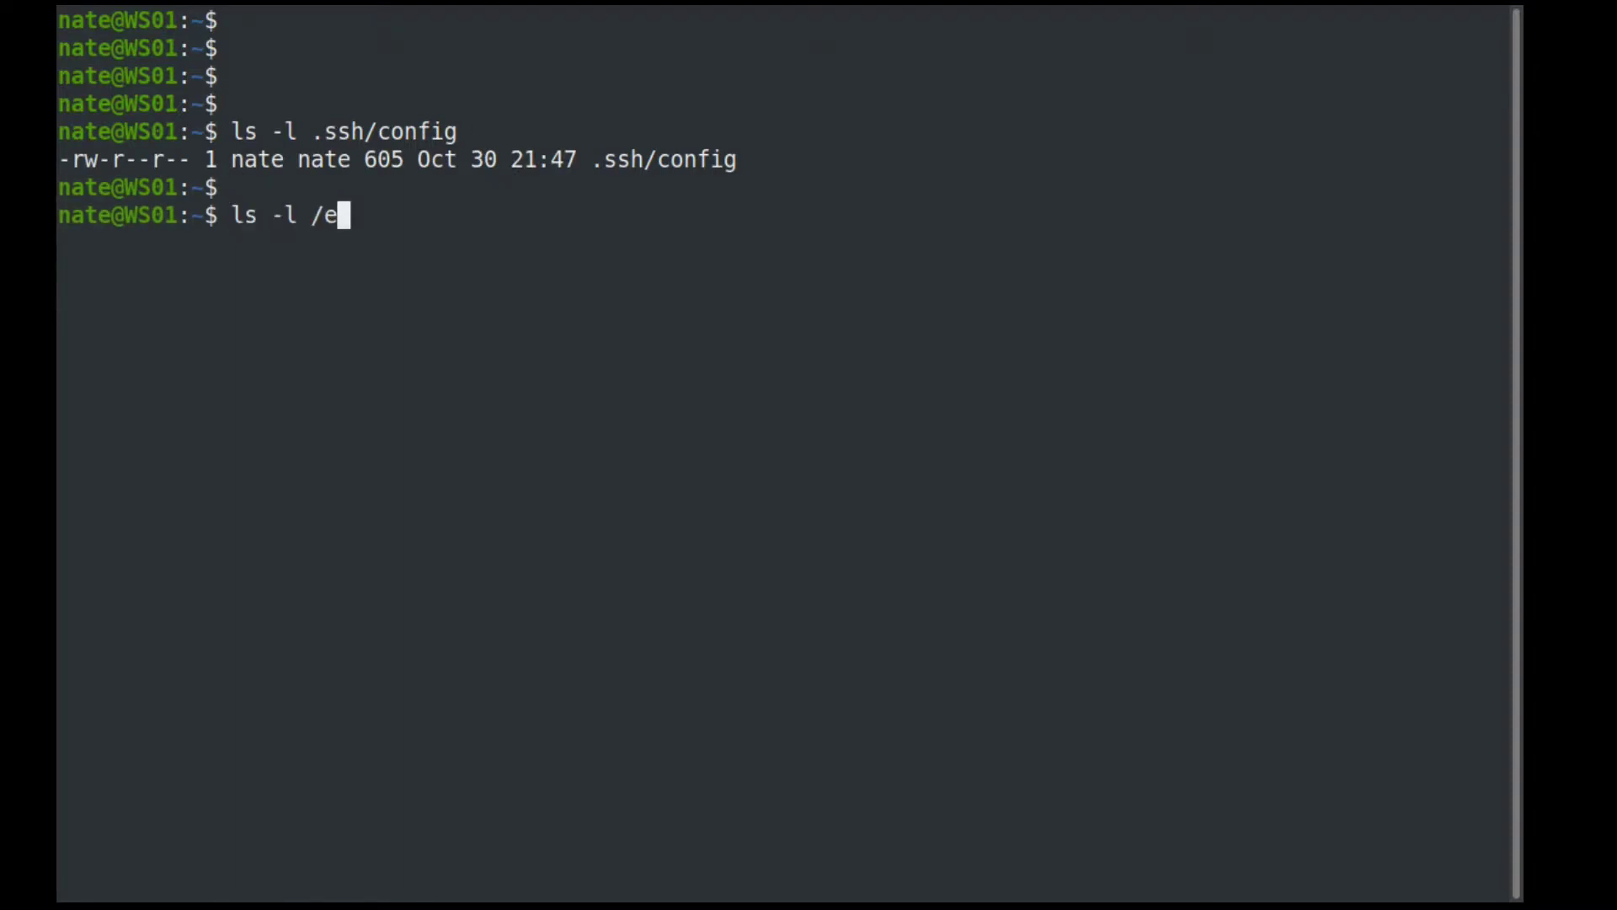
{"action": "type", "text": "tc/ssh"}
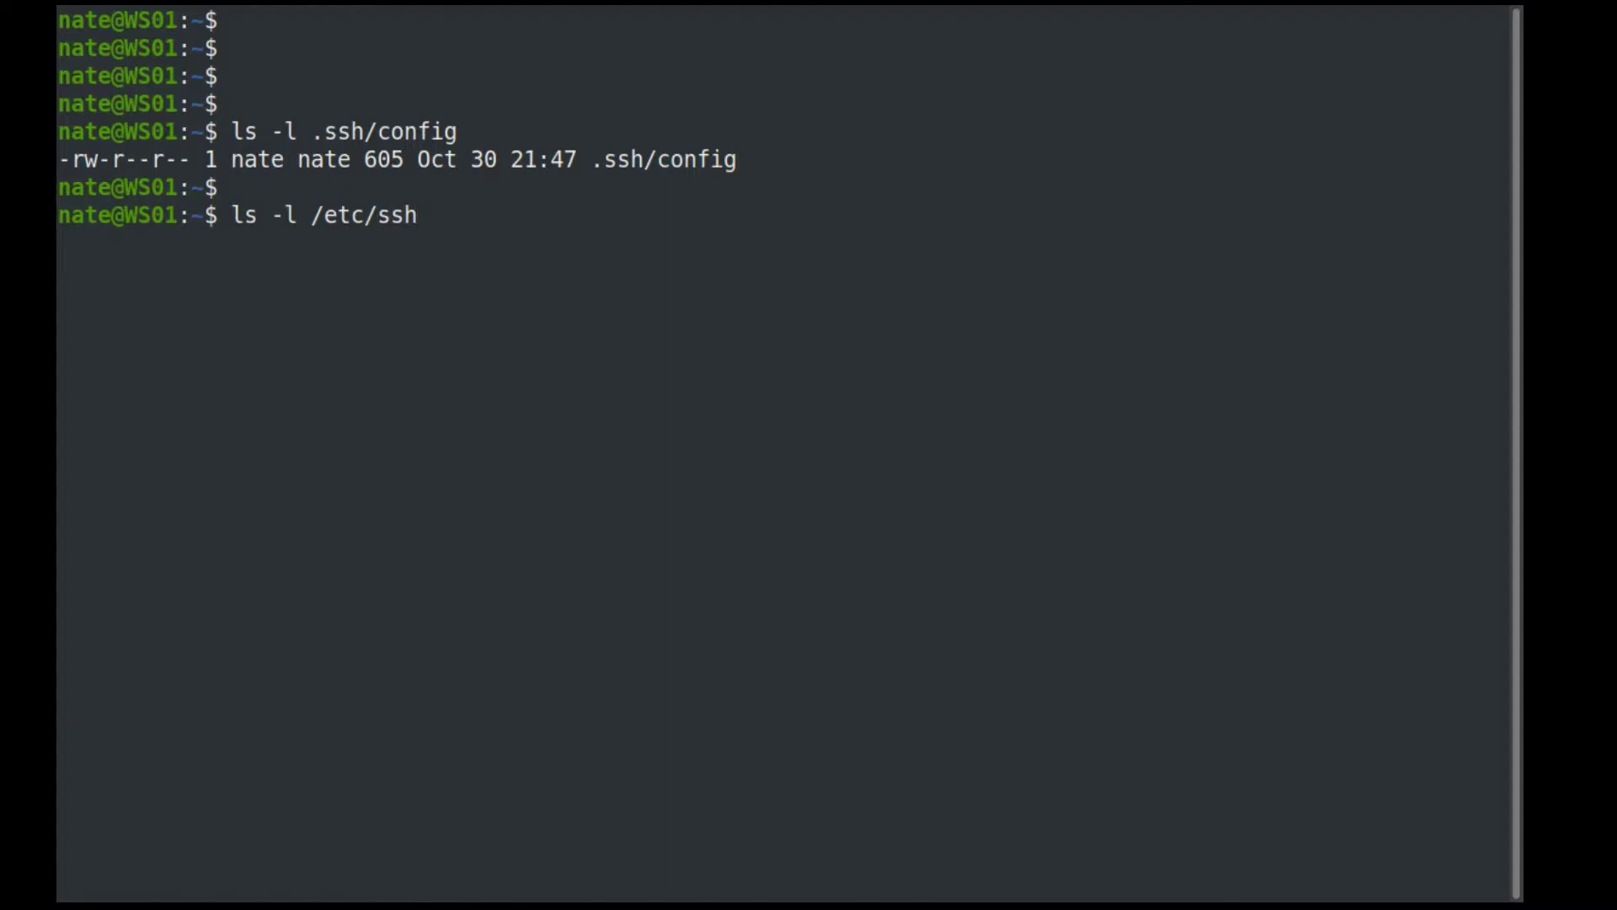
{"action": "type", "text": "/ssh_config"}
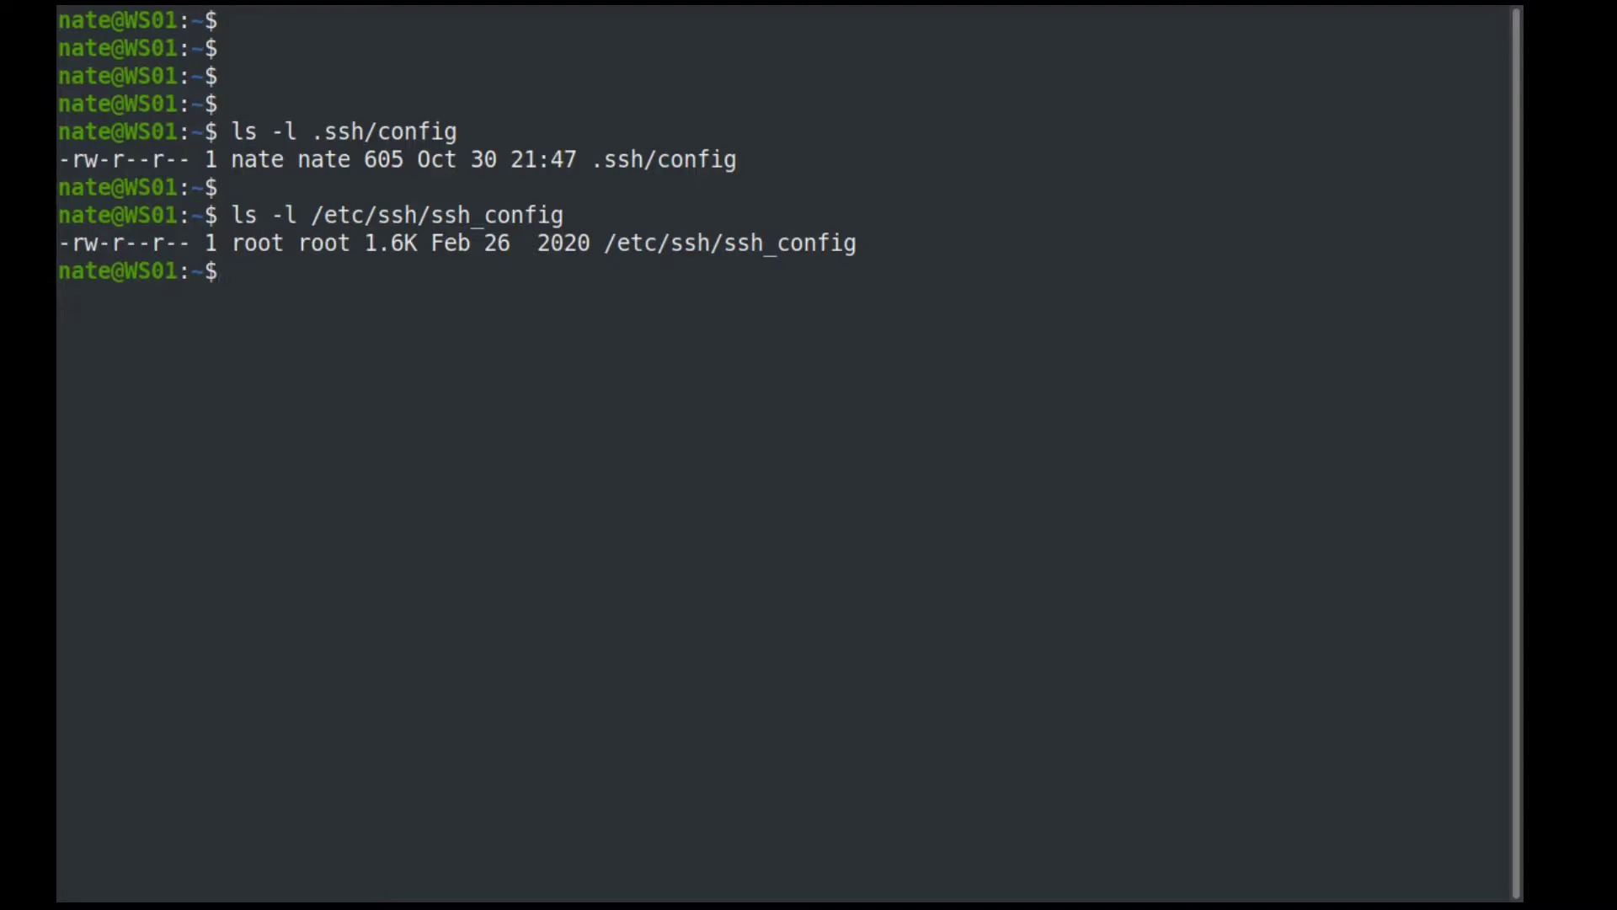
{"action": "key", "text": "Enter"}
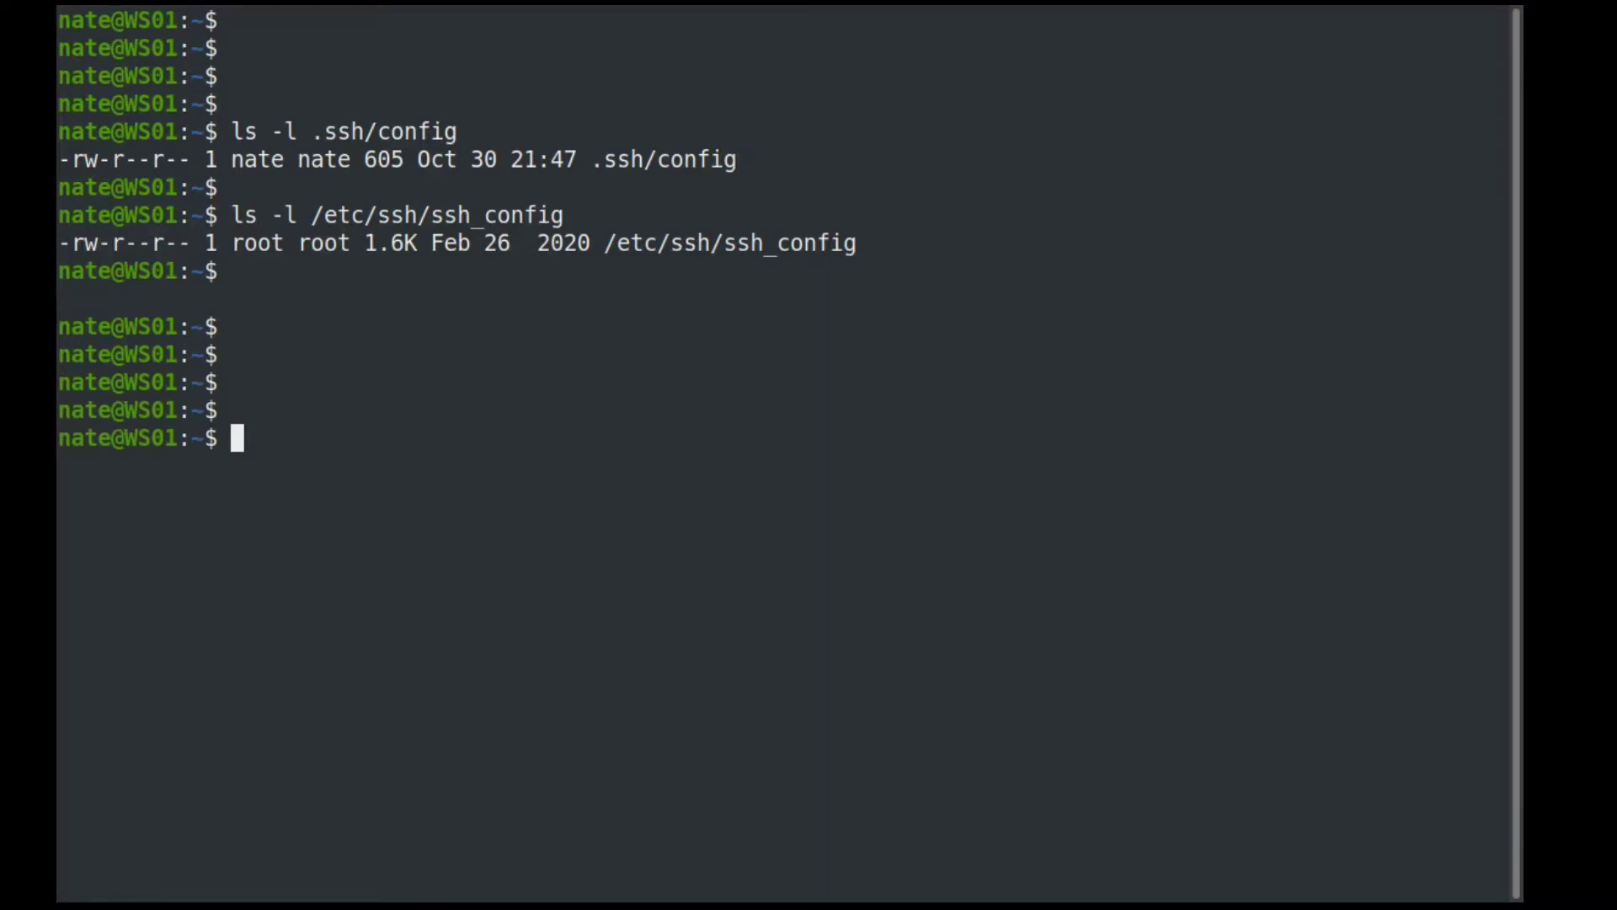
- Open ~/.ssh/config in Vim, showing Host entries for server01, server02, sw01 and Host *
{"action": "type", "text": "vim .s"}
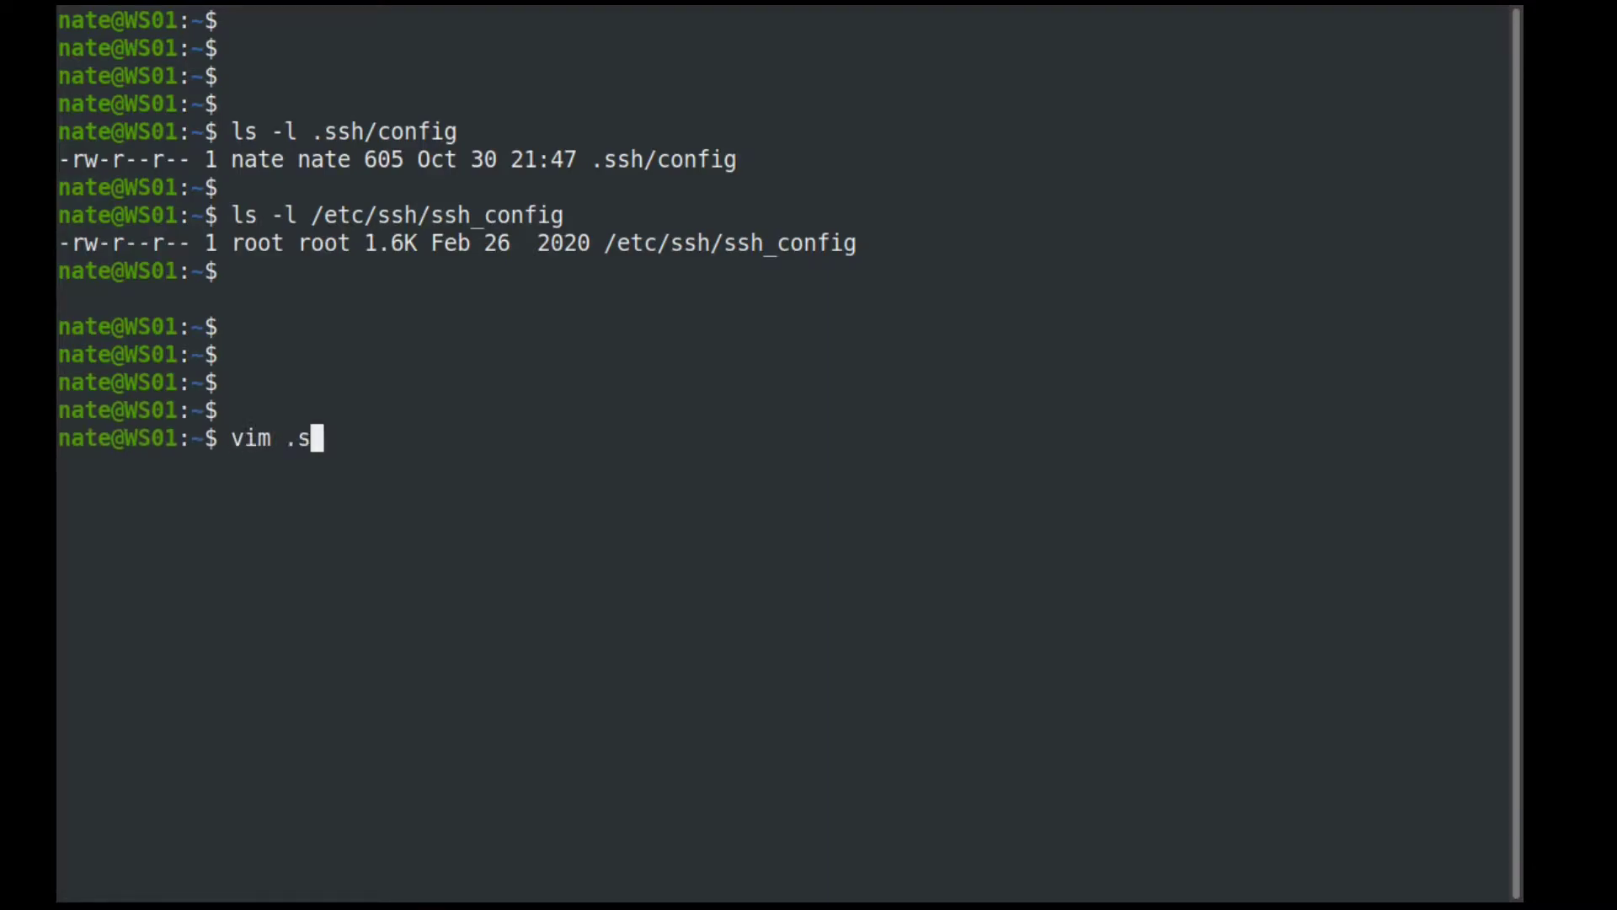
{"action": "type", "text": "sh/config"}
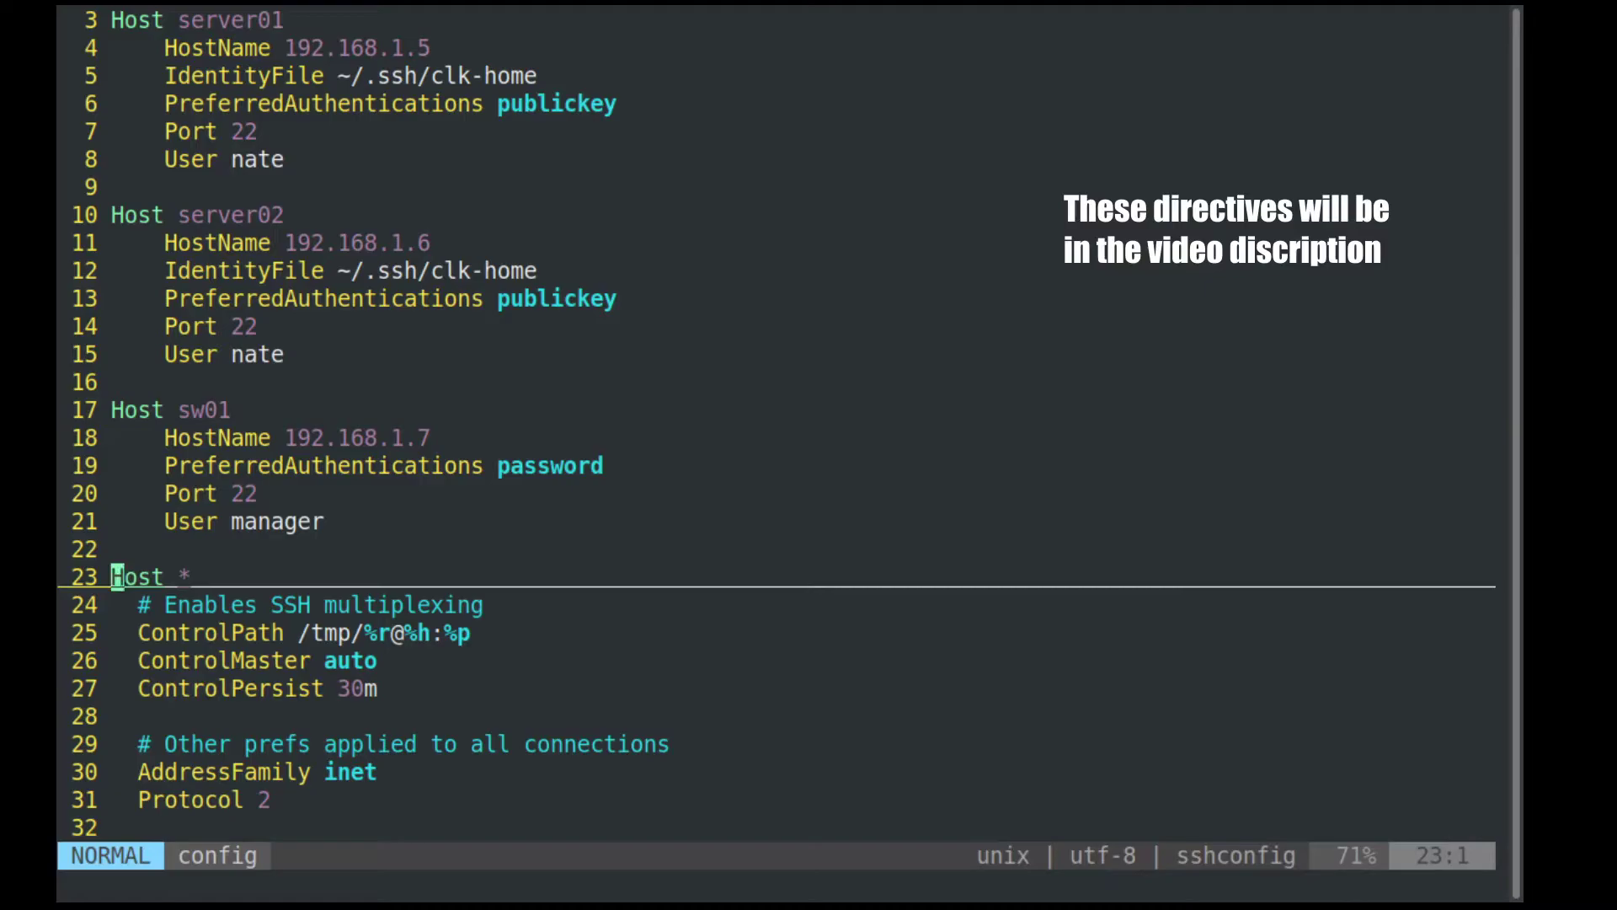
- Move through the Host * block over the multiplexing comment, ControlPath and ControlPersist lines
{"action": "key", "text": "j"}
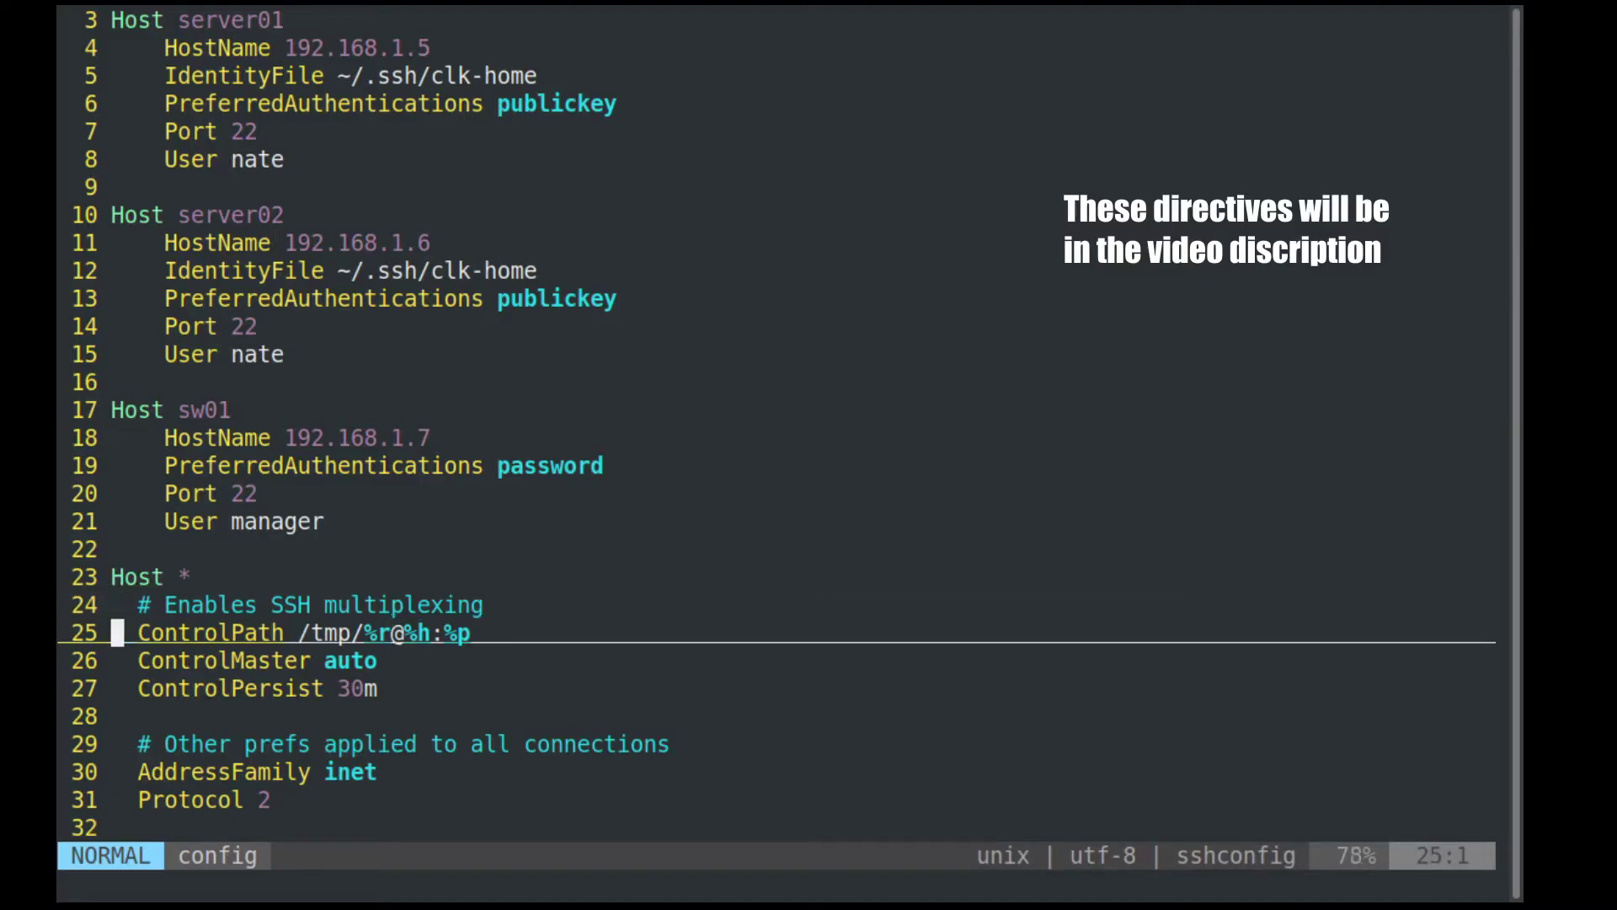
{"action": "key", "text": "k"}
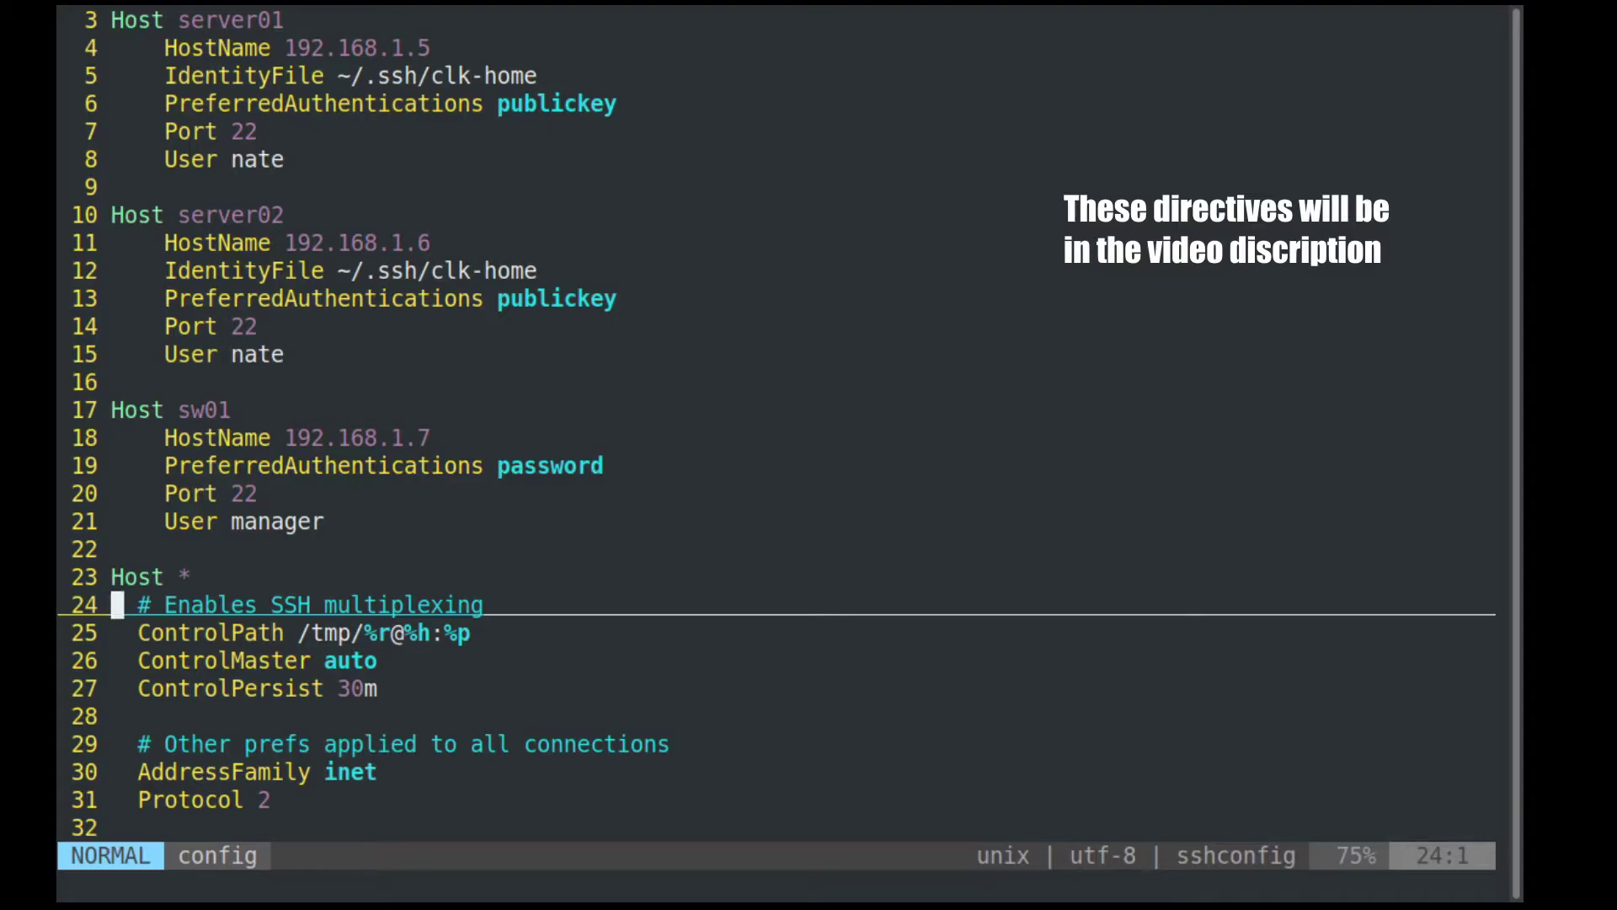
{"action": "key", "text": "j"}
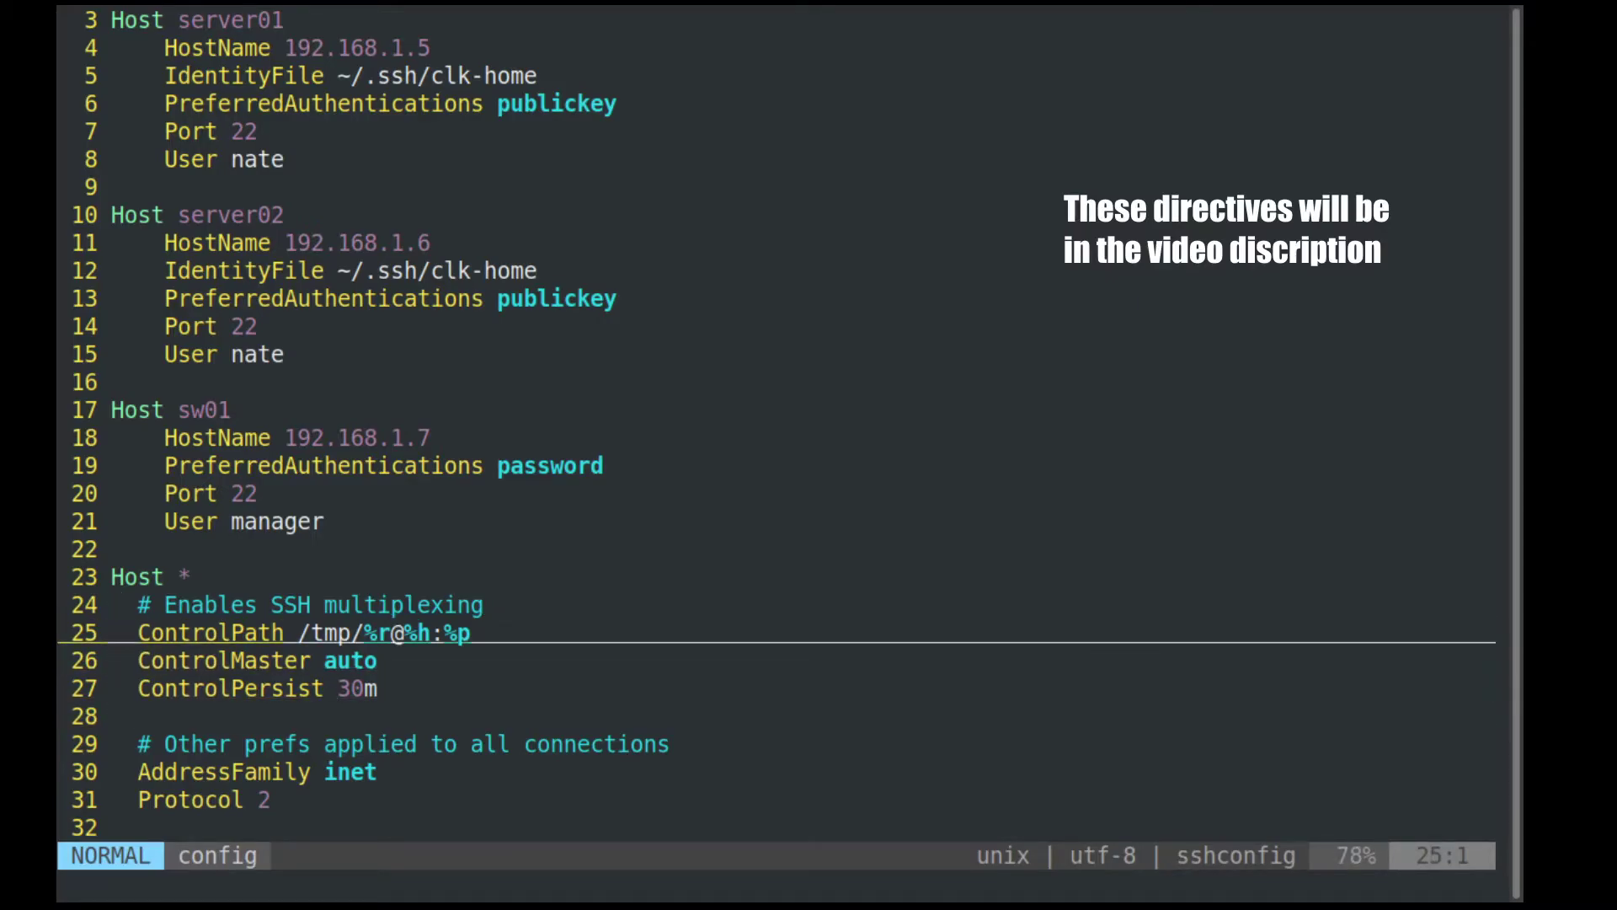
{"action": "key", "text": "j"}
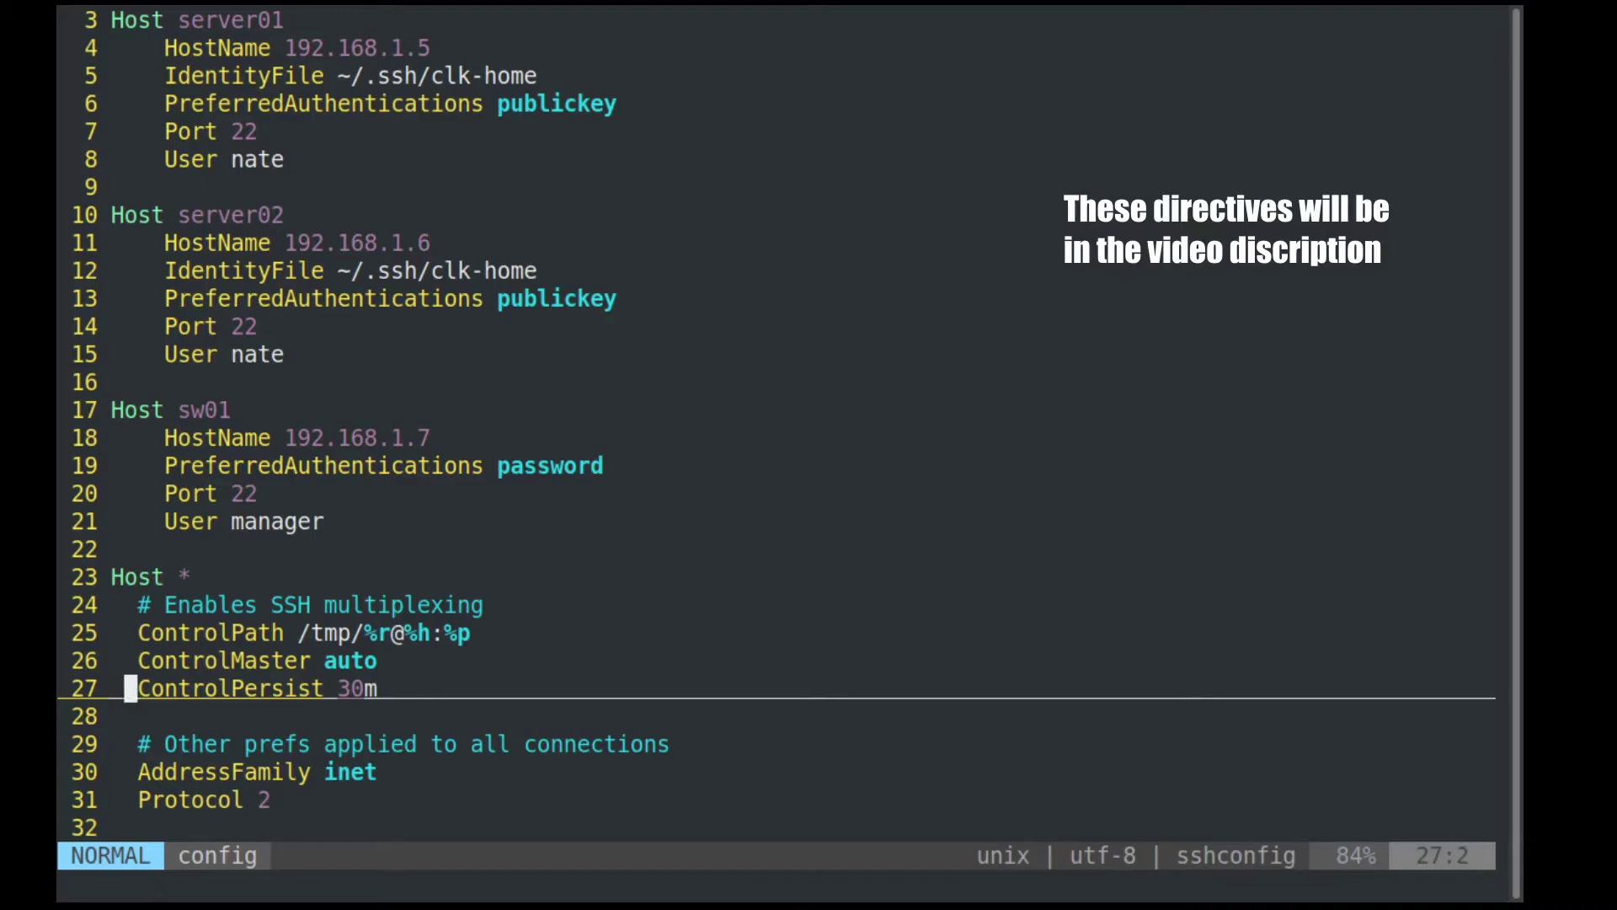
- Walk along the ControlPath value pointing out the %r, @ and %h tokens
{"action": "key", "text": "$"}
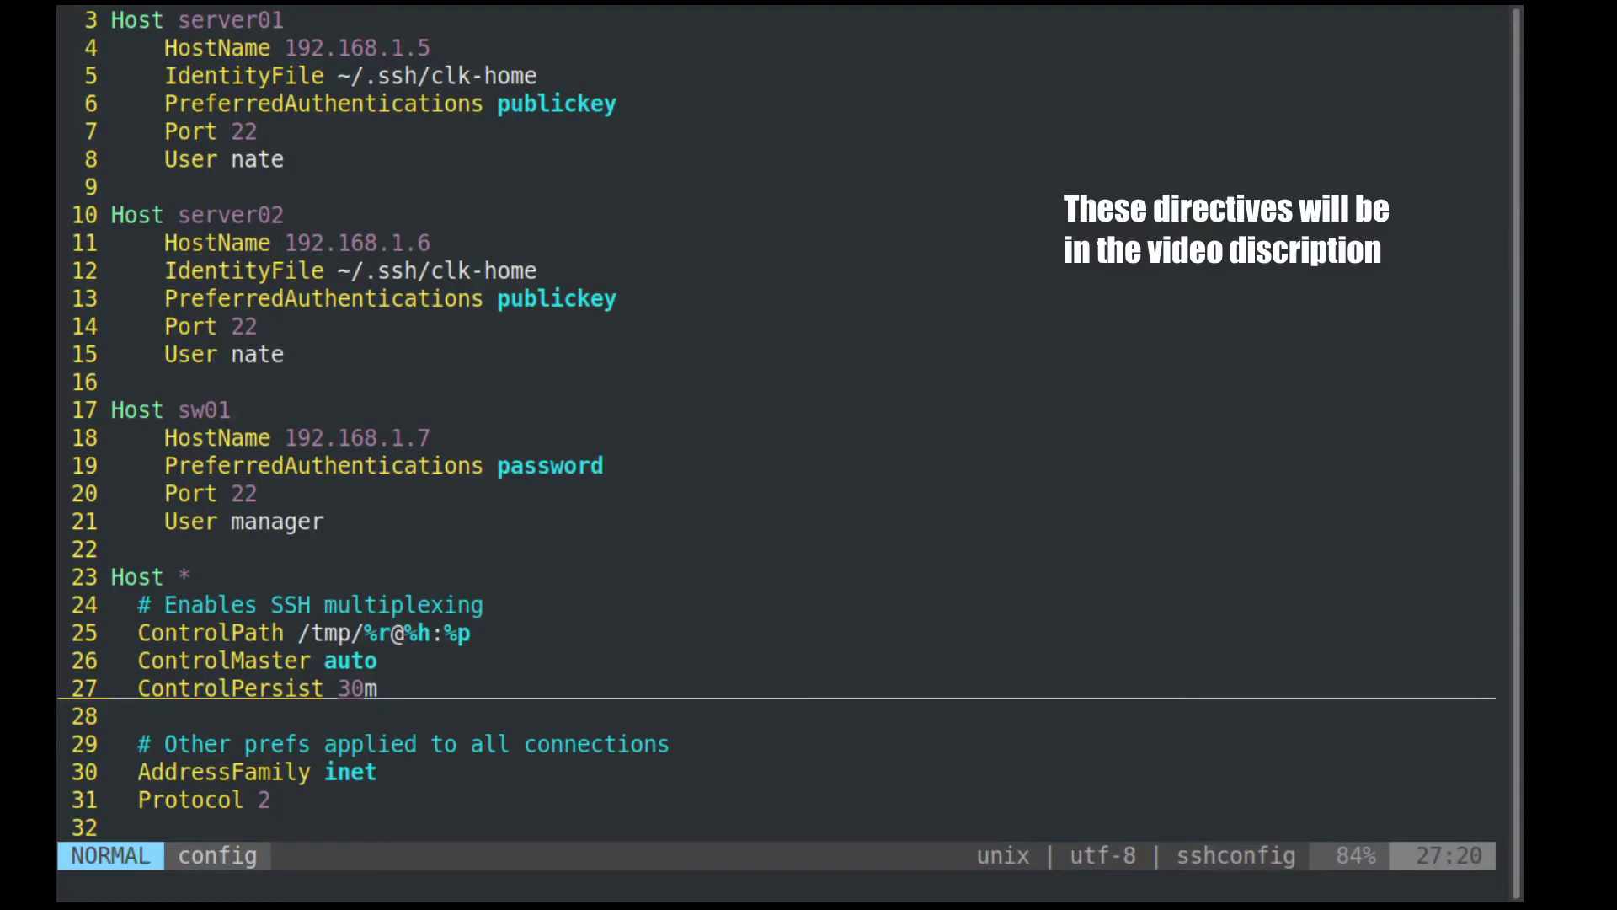
{"action": "key", "text": "k"}
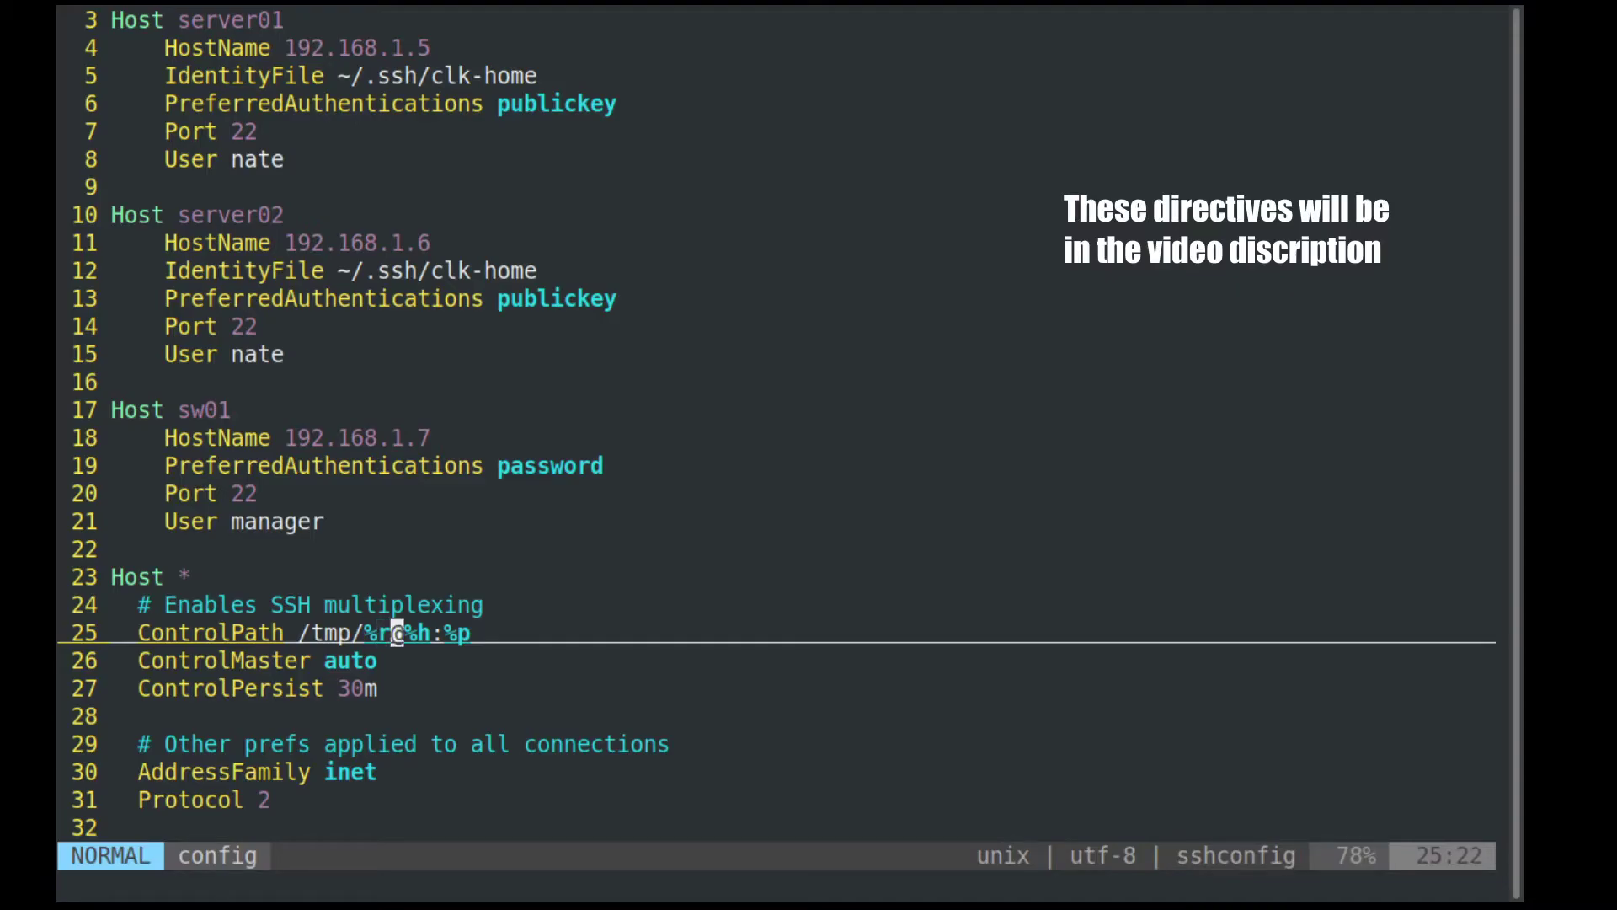
{"action": "key", "text": "l"}
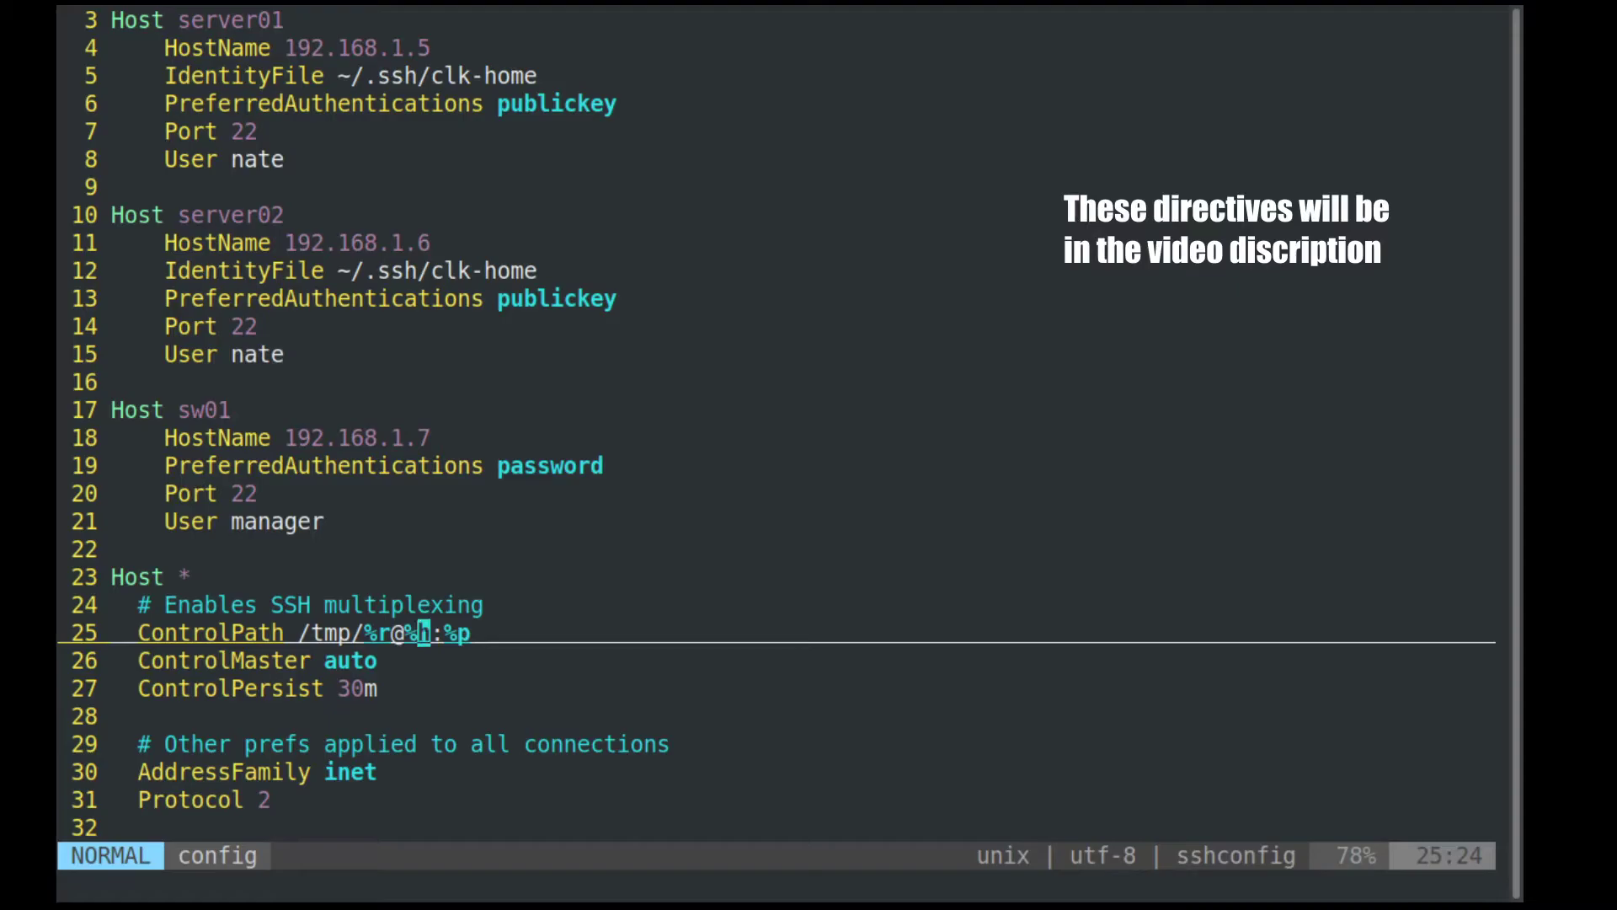
{"action": "key", "text": "l"}
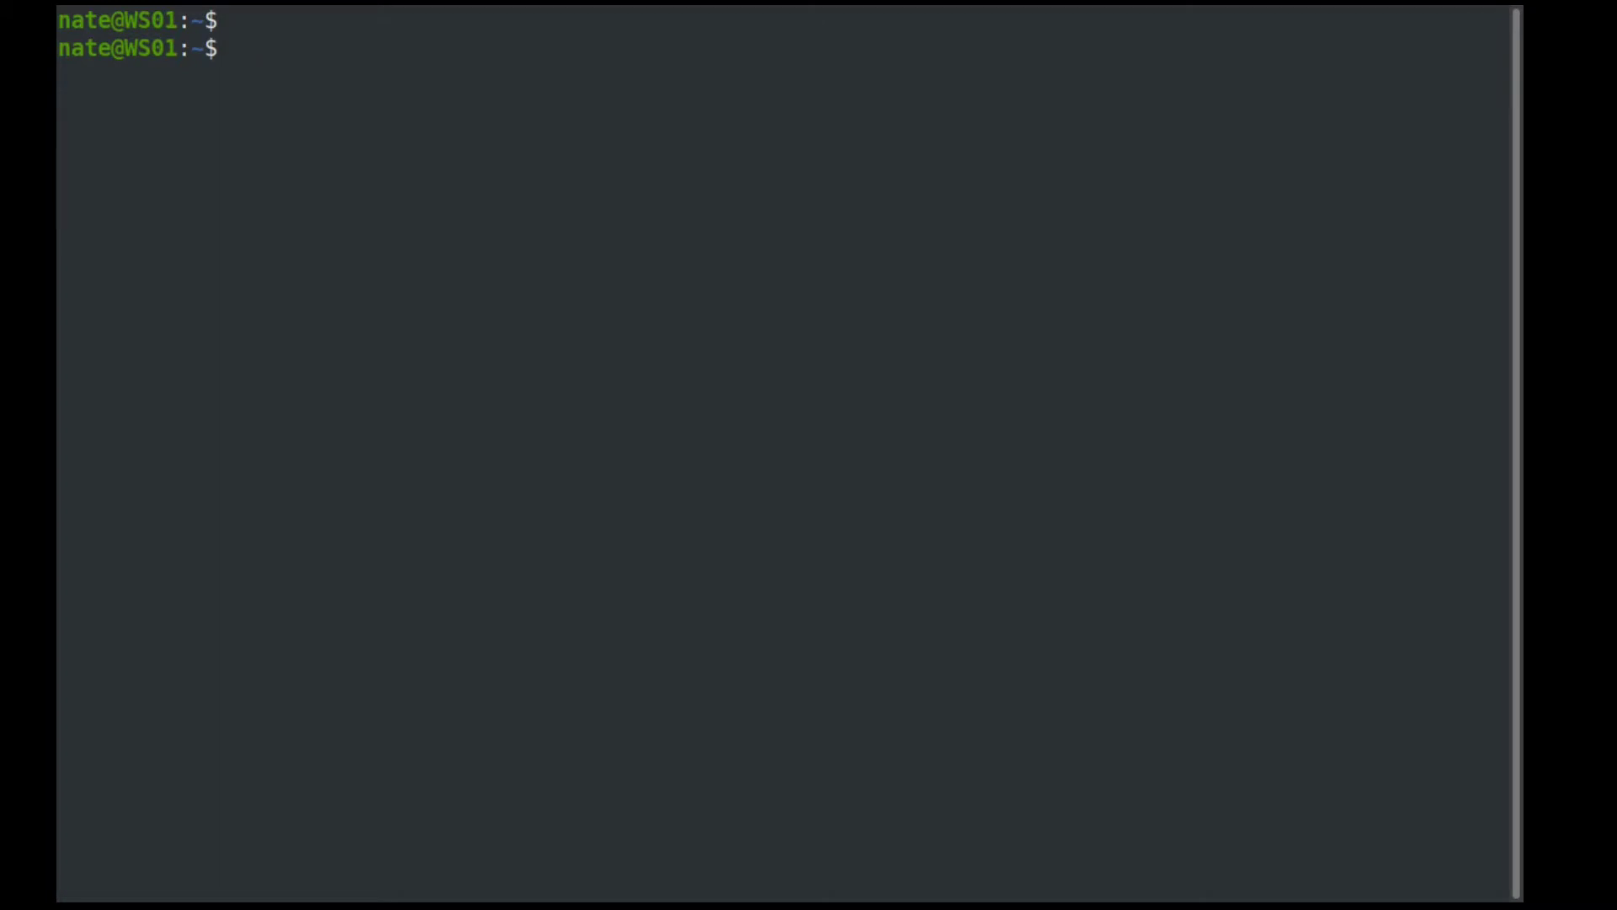
{"action": "type", "text": "cd /tmp/"}
{"action": "type", "text": "ls"}
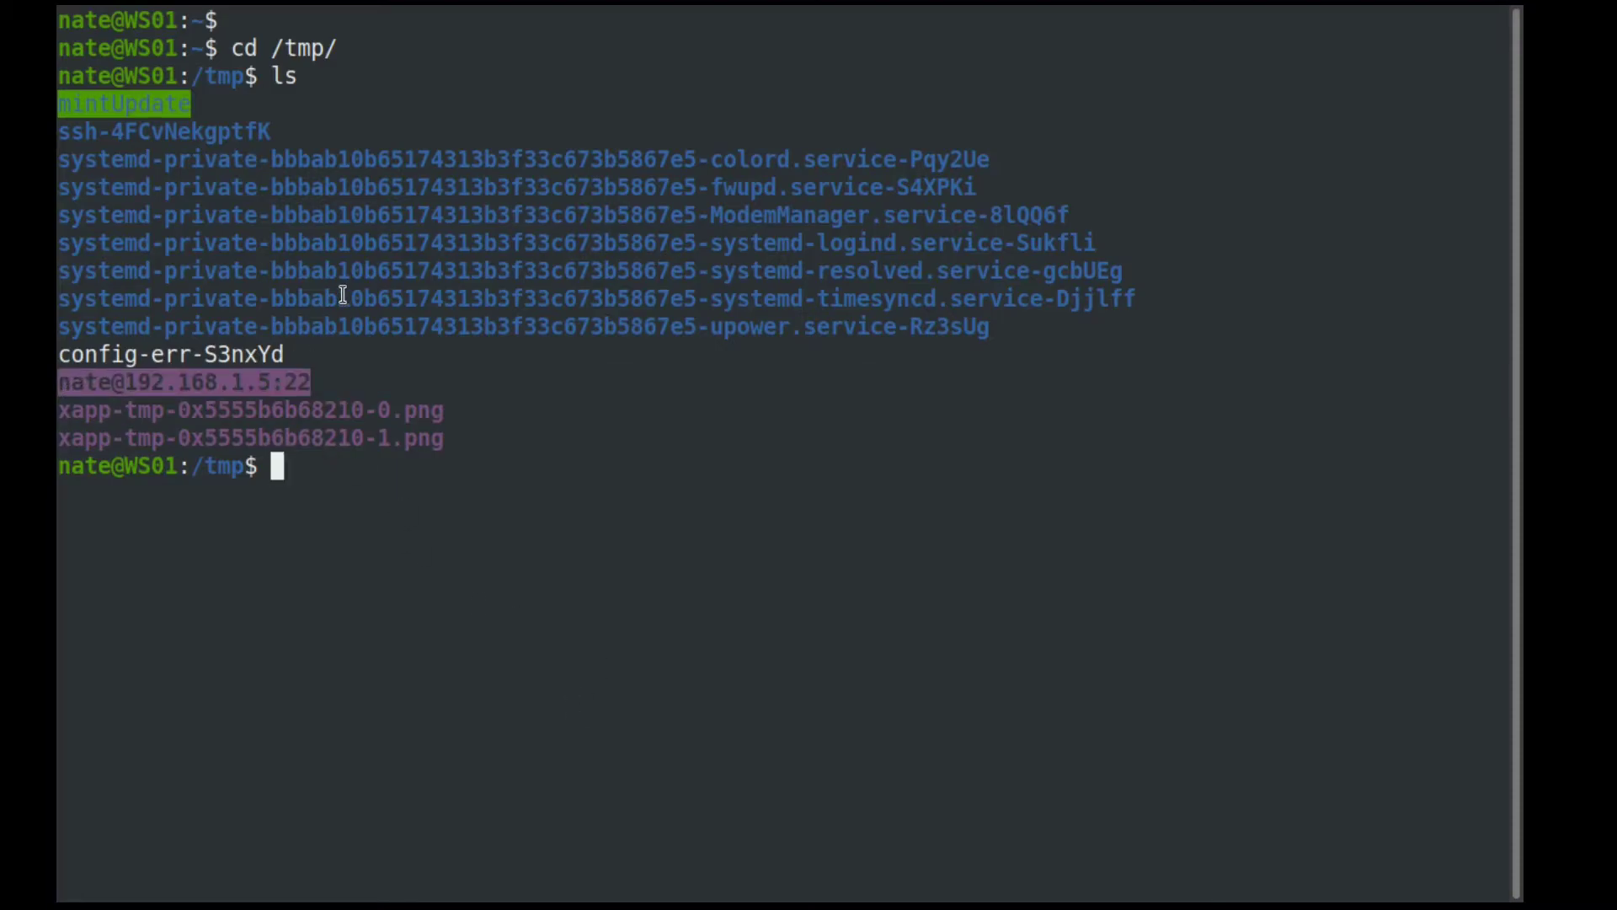
{"action": "type", "text": "rm nate"}
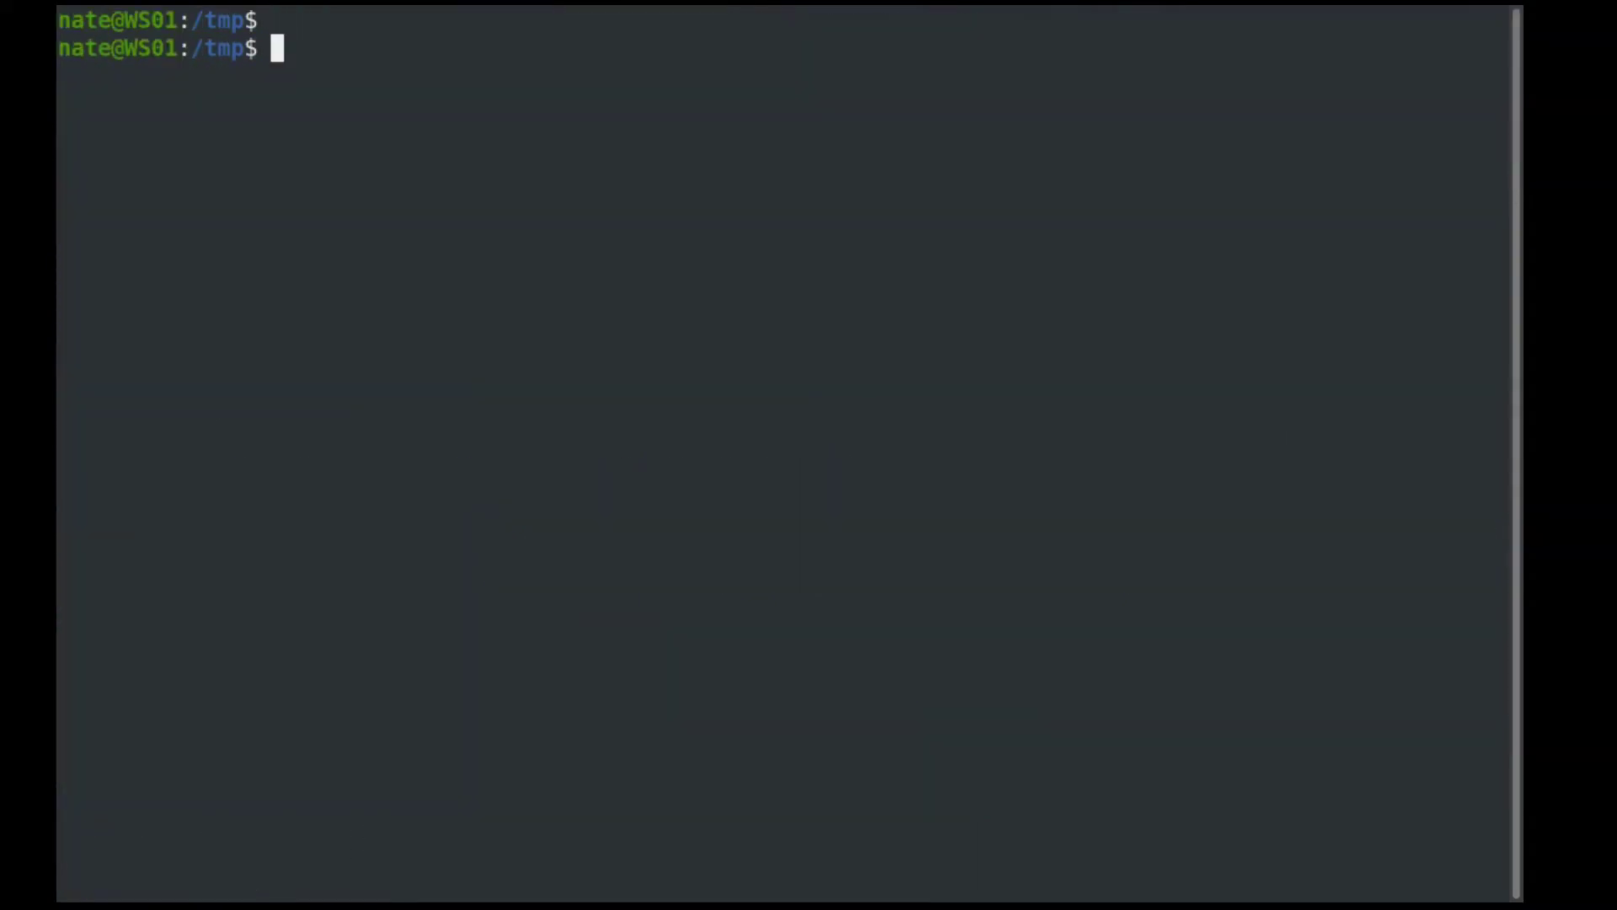
{"action": "key", "text": "Enter"}
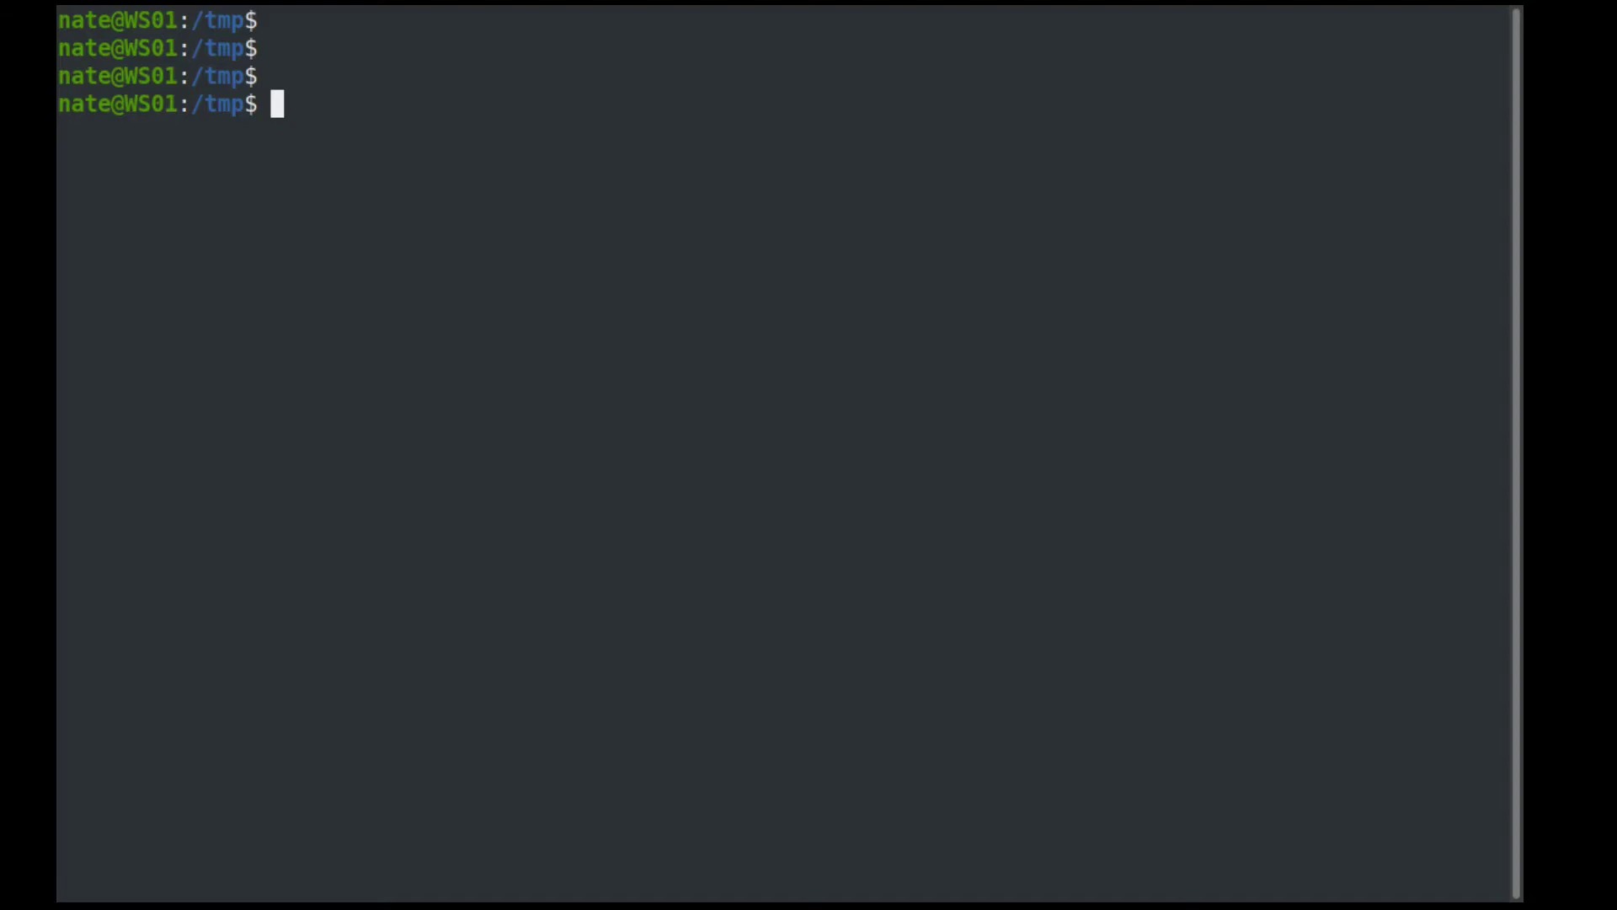
{"action": "type", "text": "ssh s"}
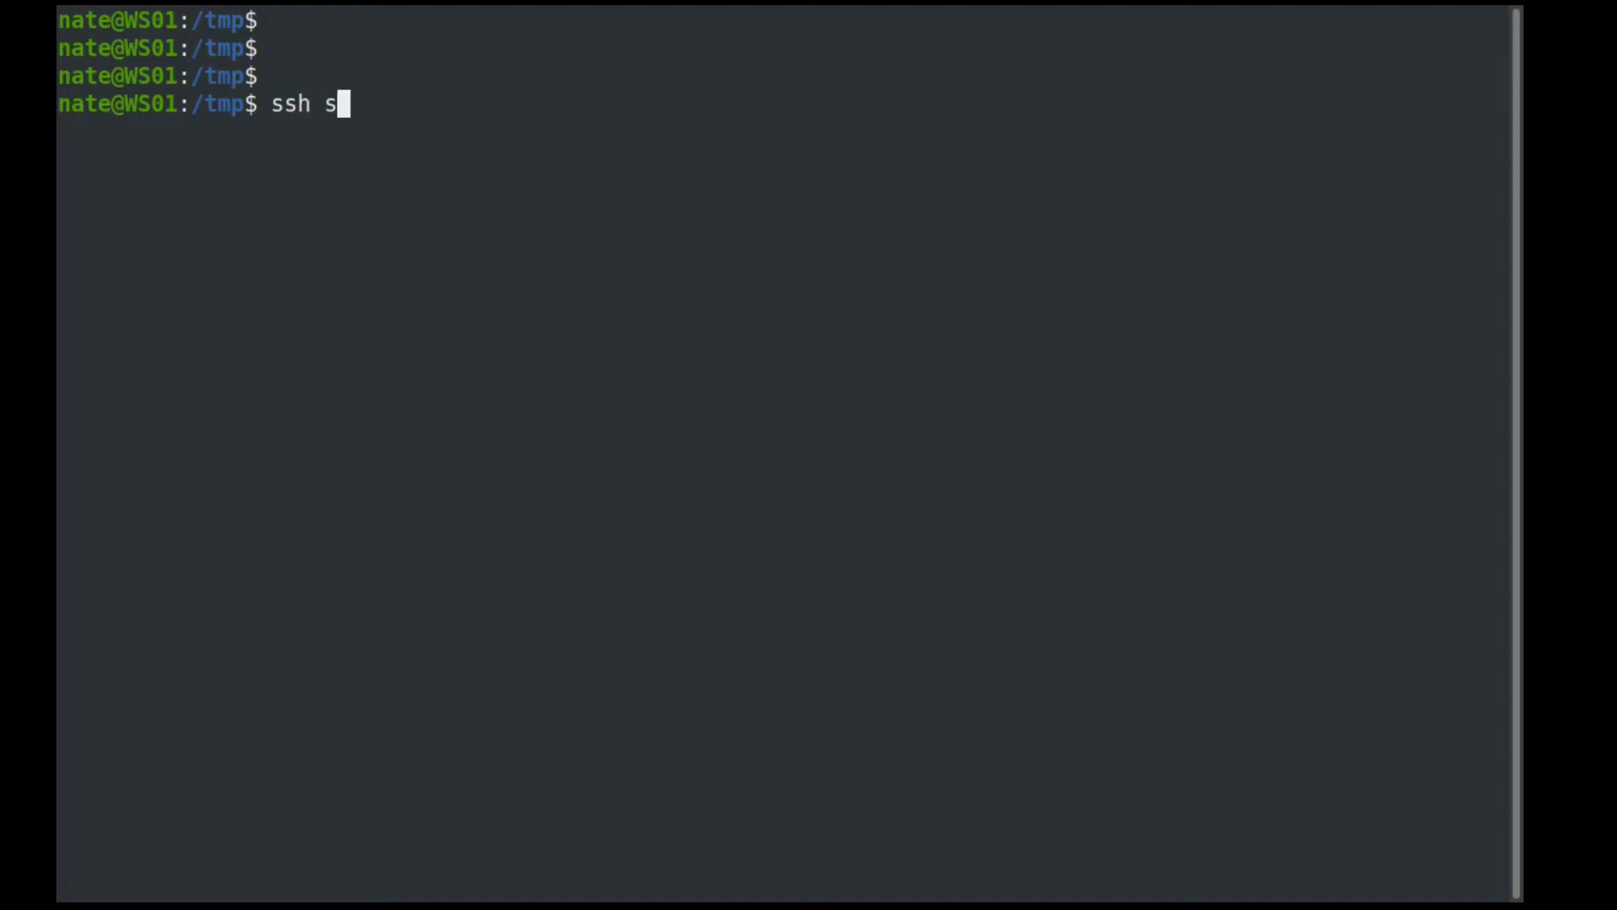
{"action": "type", "text": "erver"}
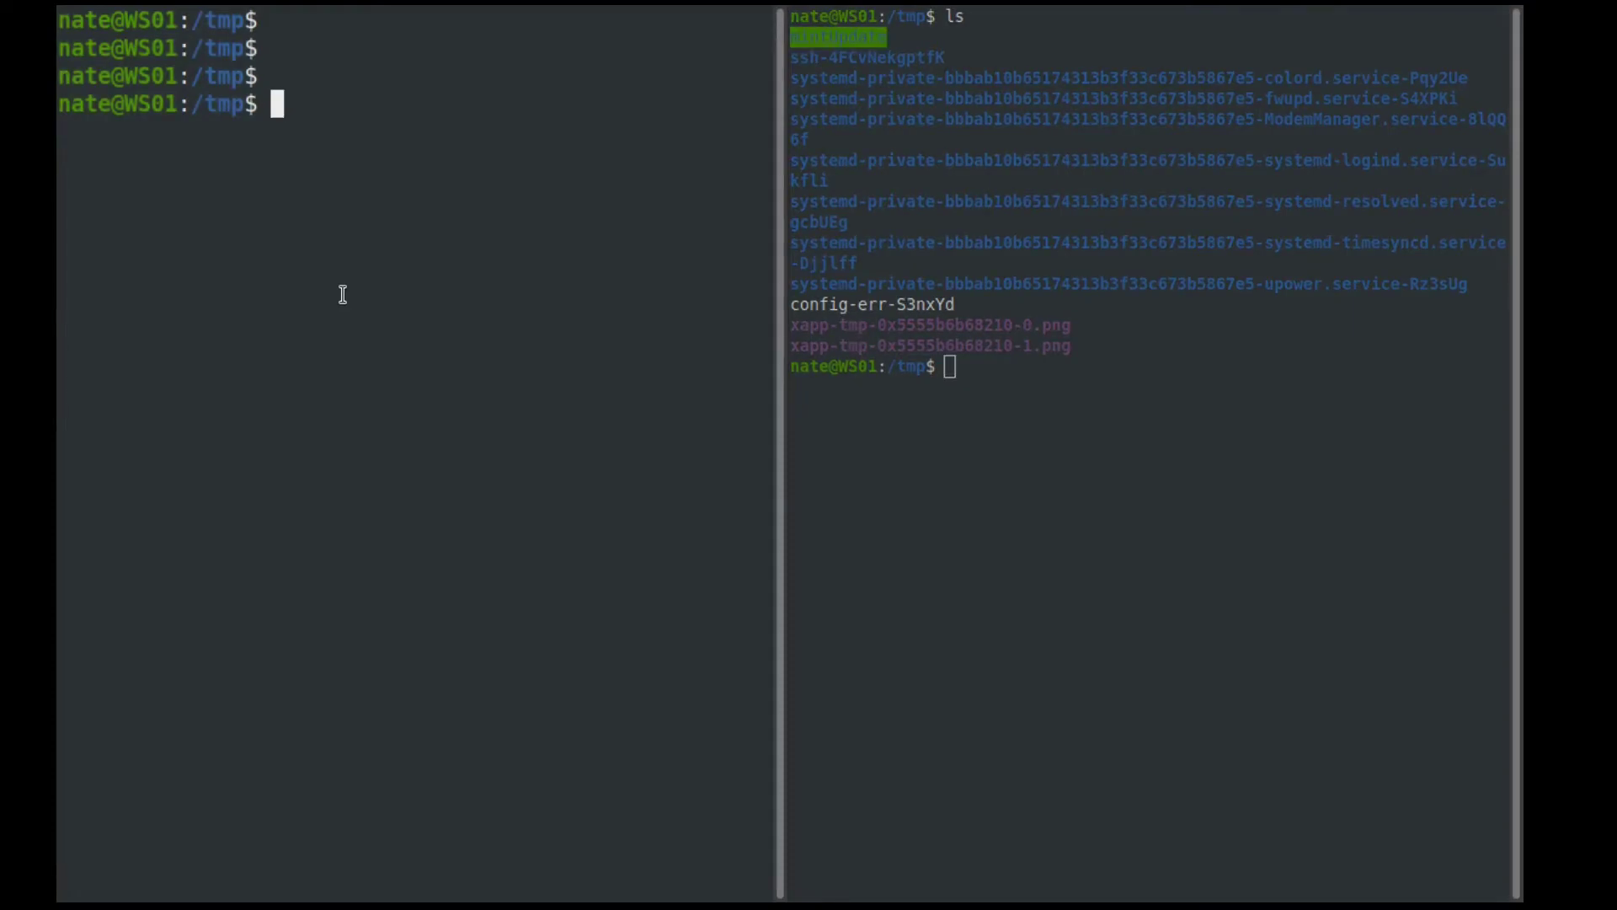
{"action": "type", "text": "ssh server01"}
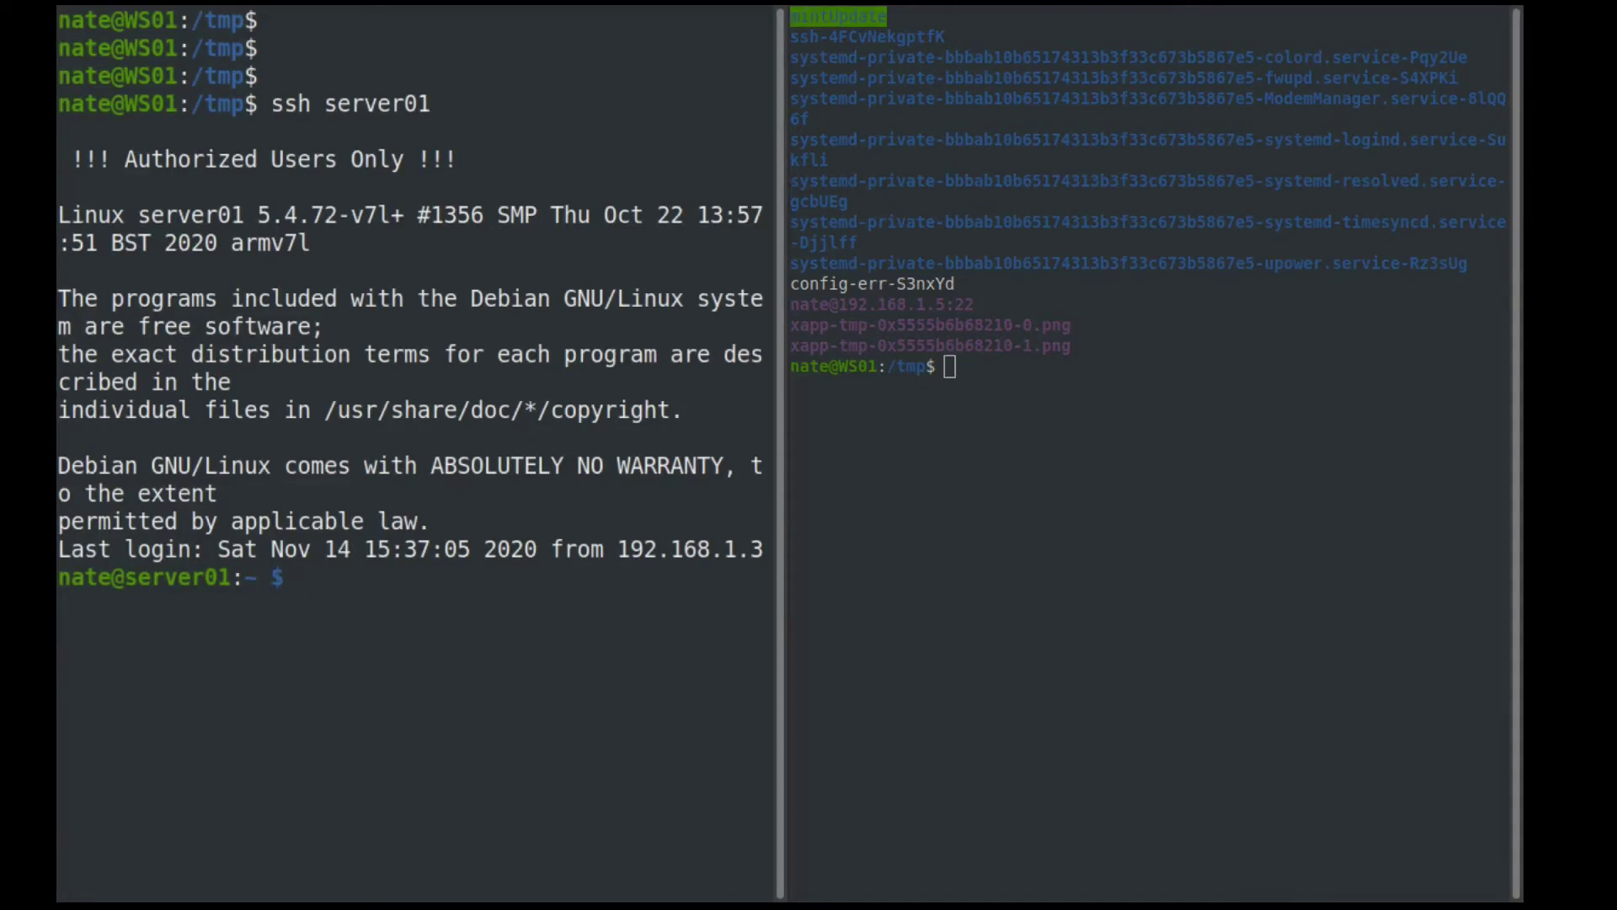
{"action": "type", "text": "exit"}
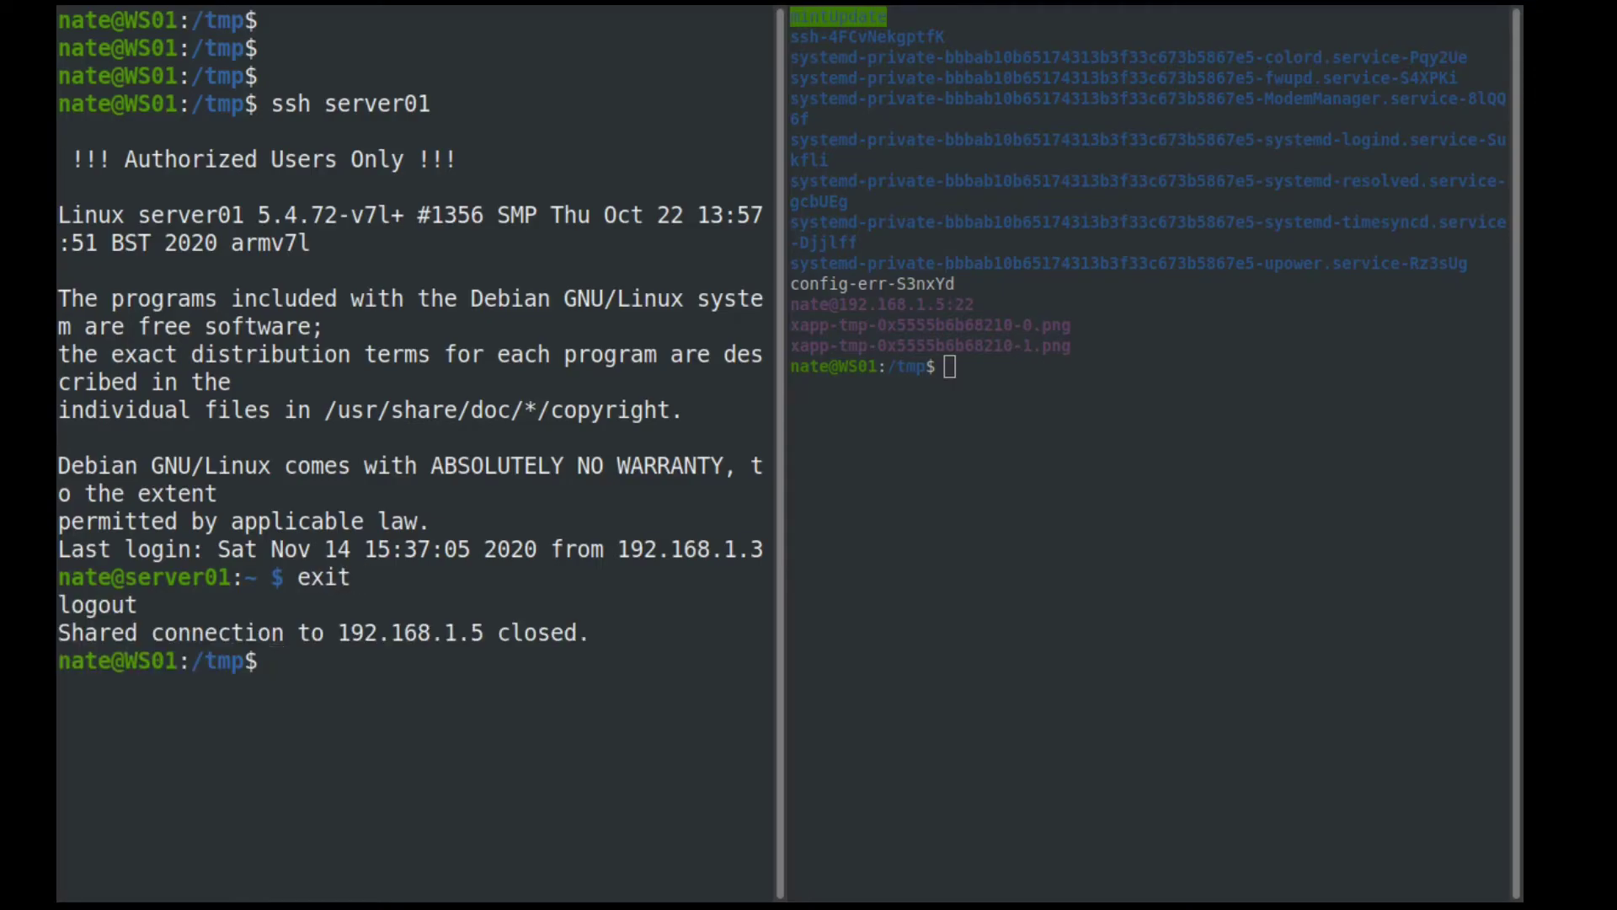
{"action": "type", "text": "ssh server01"}
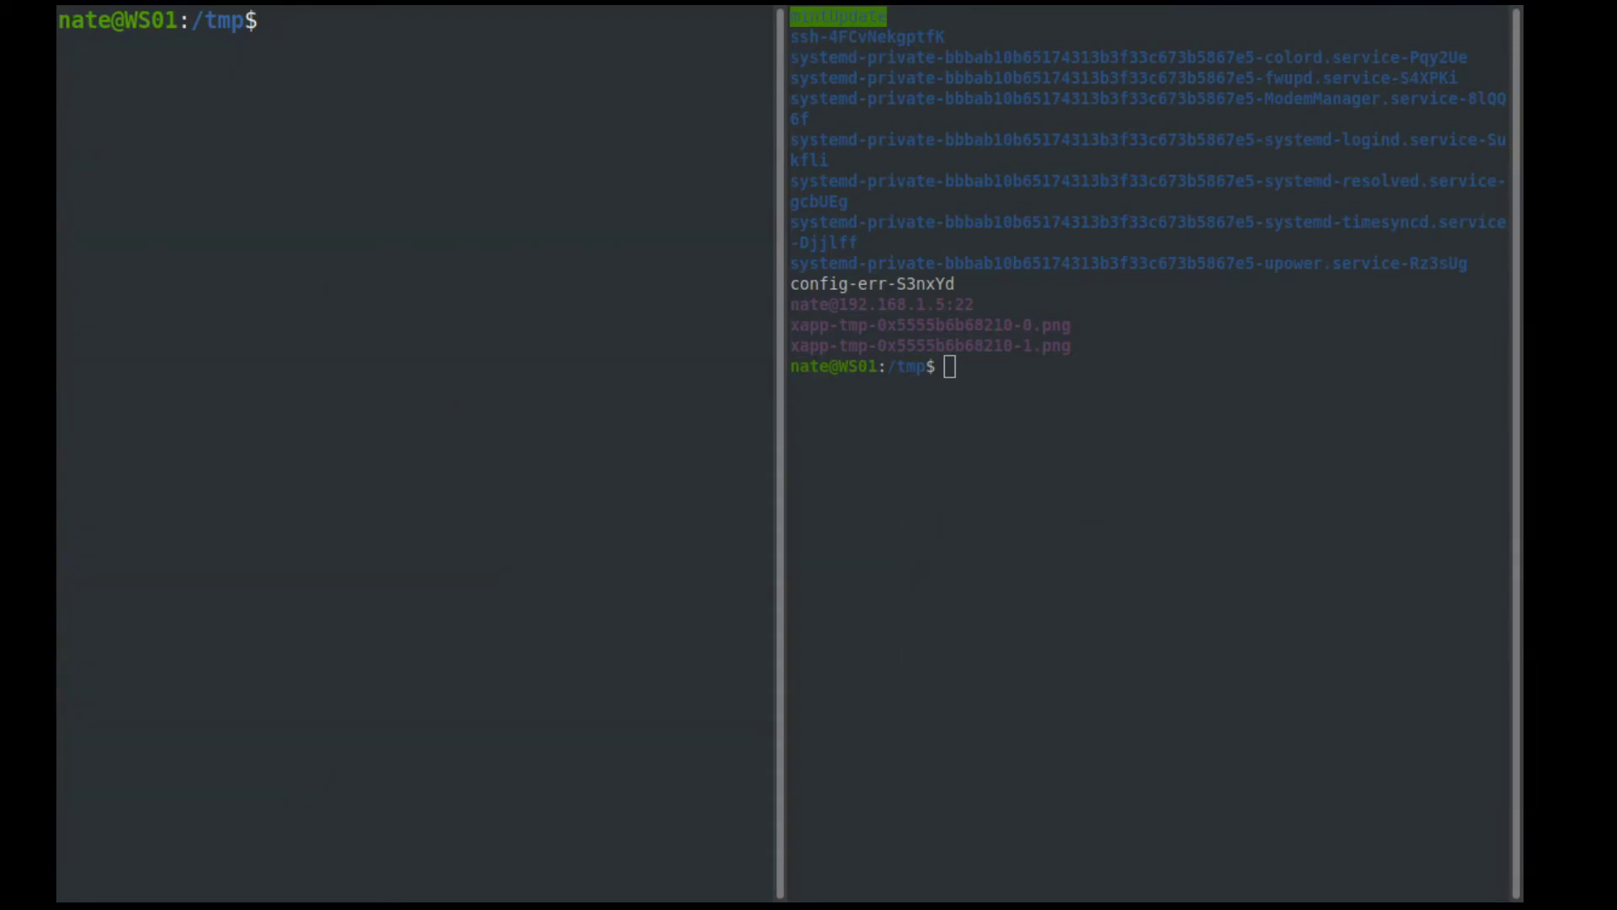
{"action": "type", "text": "ssh"}
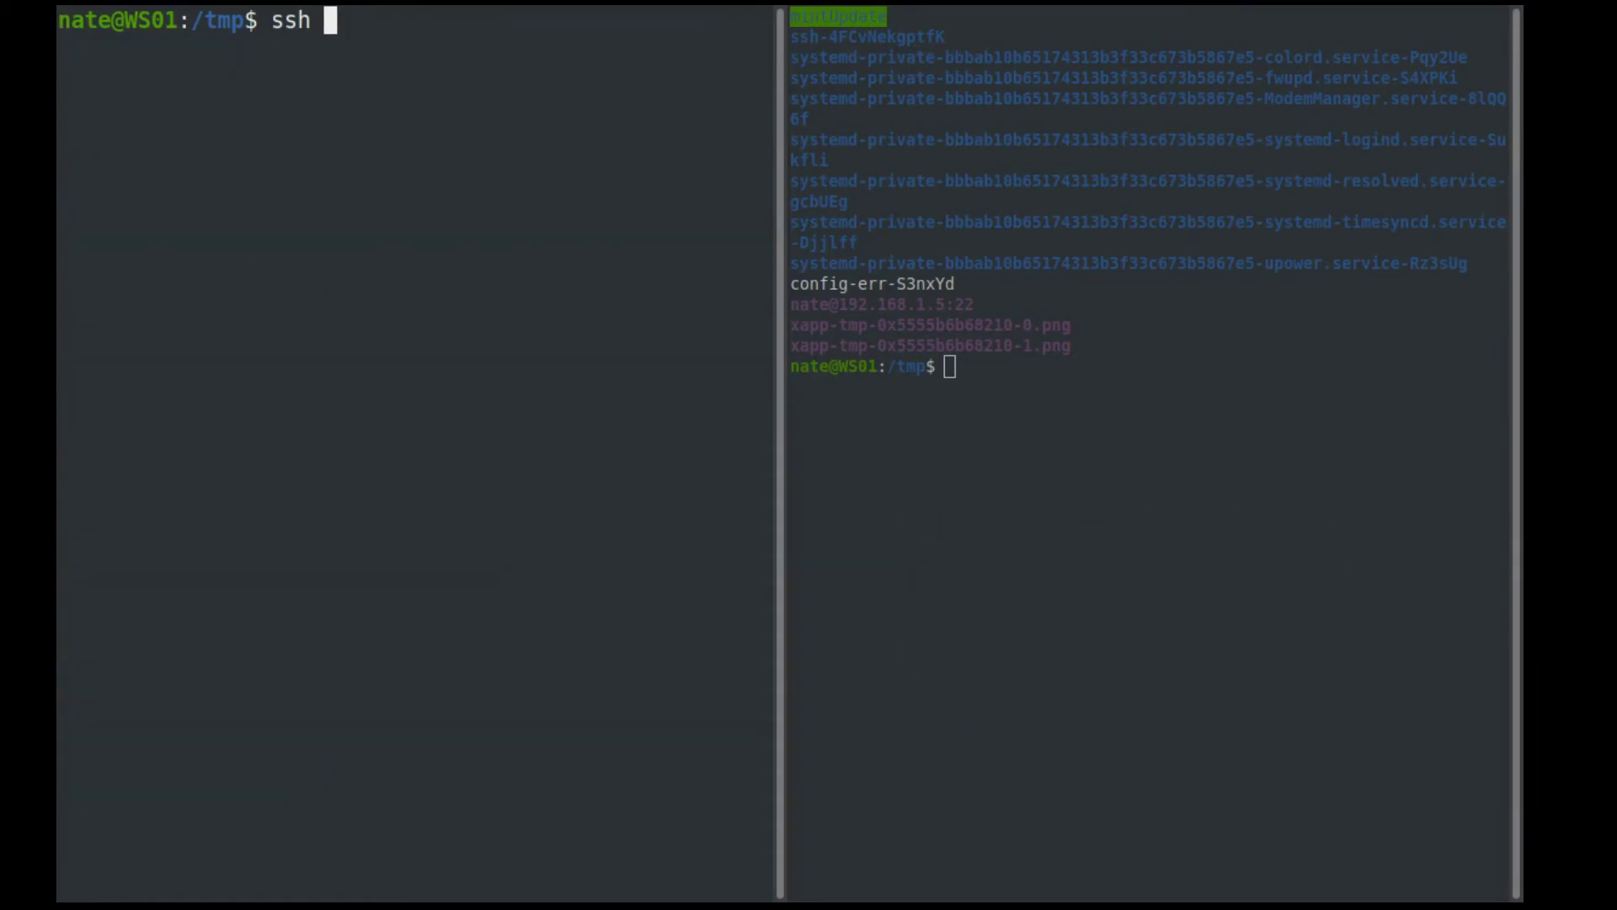
{"action": "type", "text": "server02"}
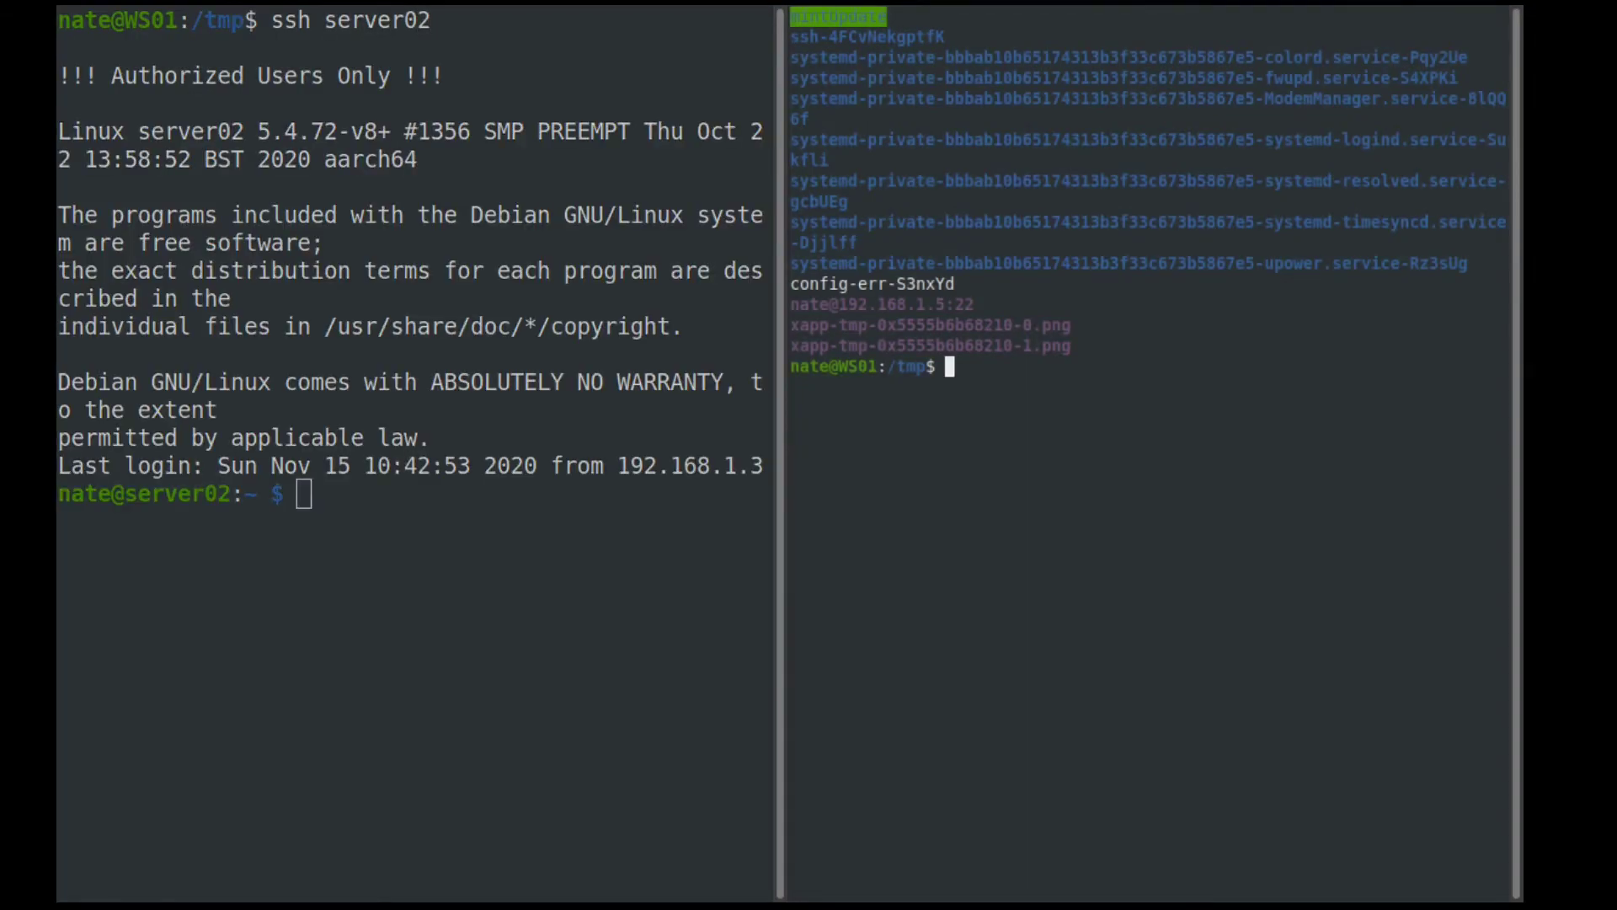
{"action": "type", "text": "clear ;"}
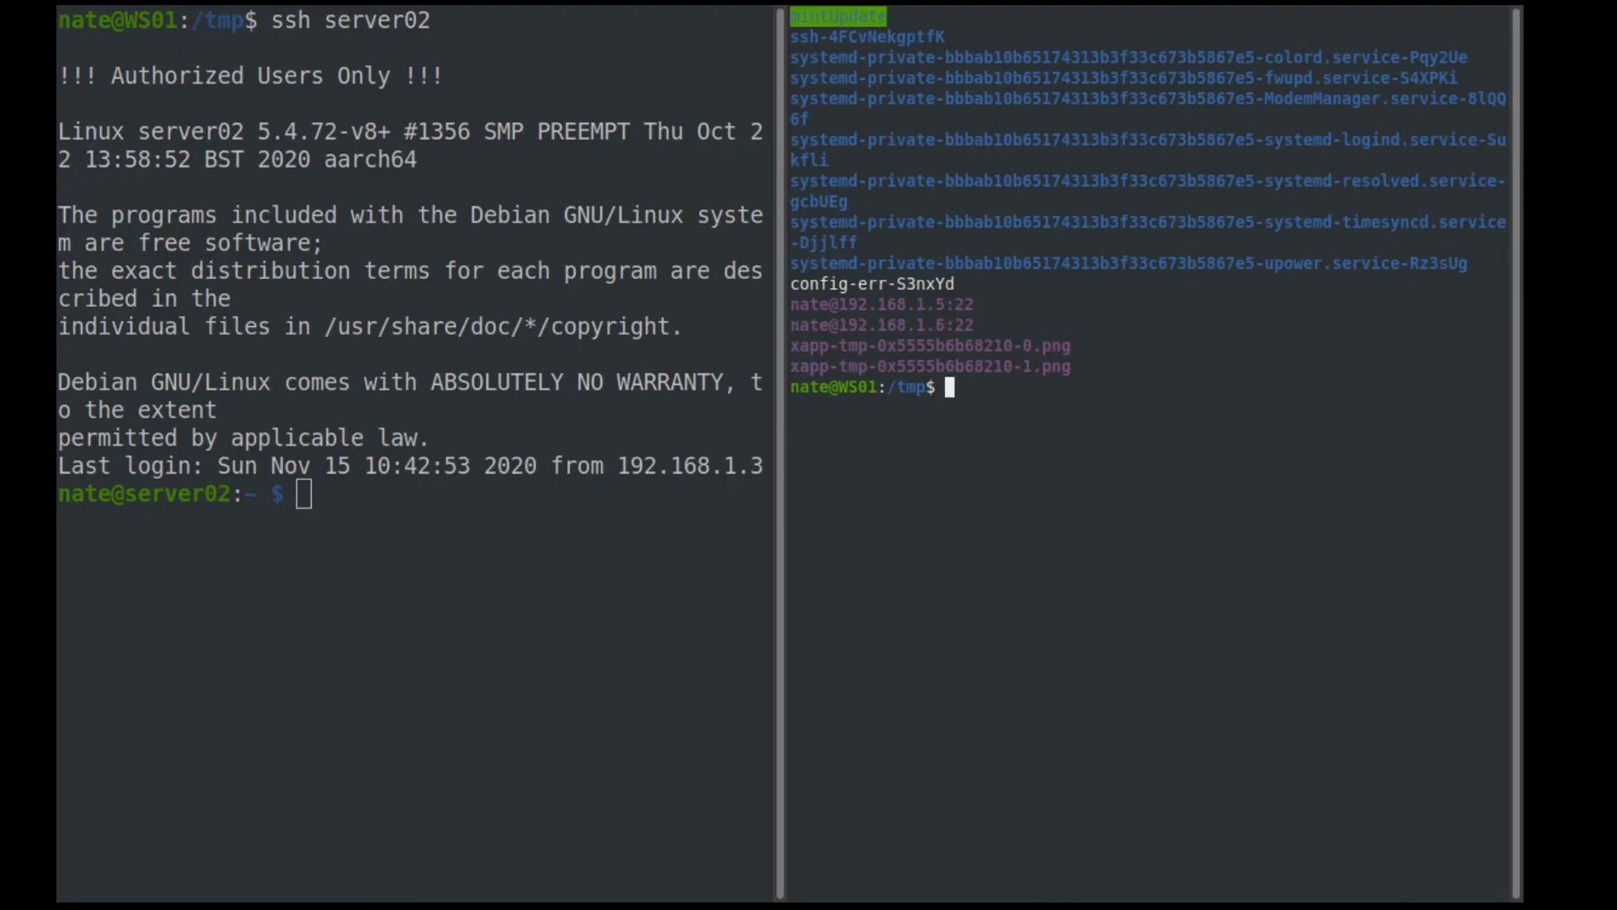
{"action": "mouse_move", "coordinate": [789, 310]}
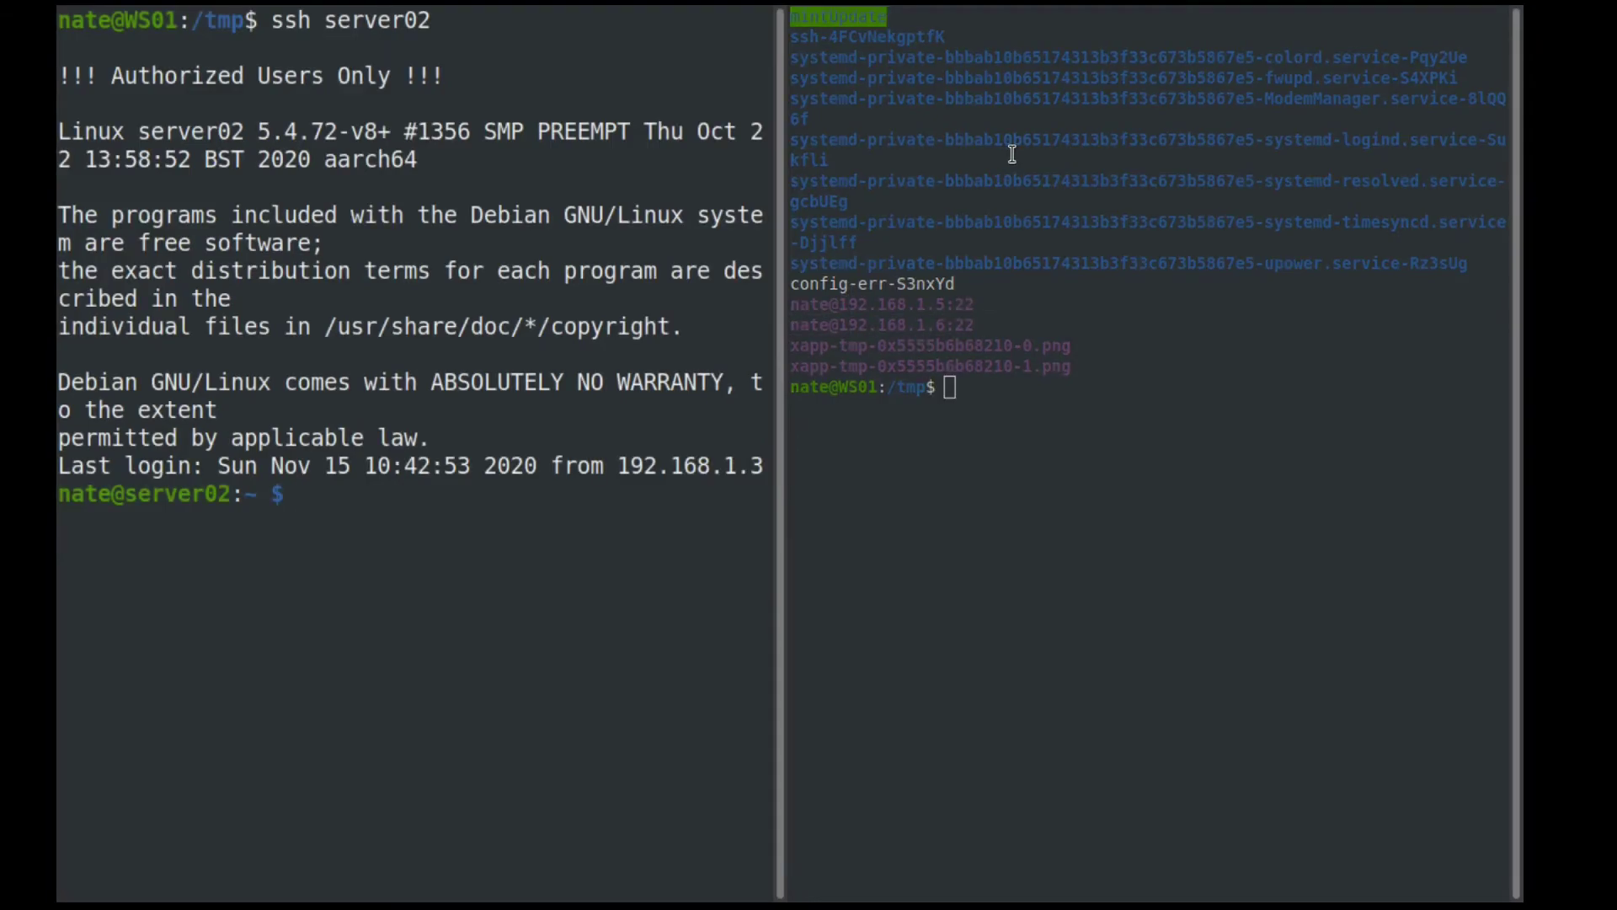
{"action": "type", "text": "exit"}
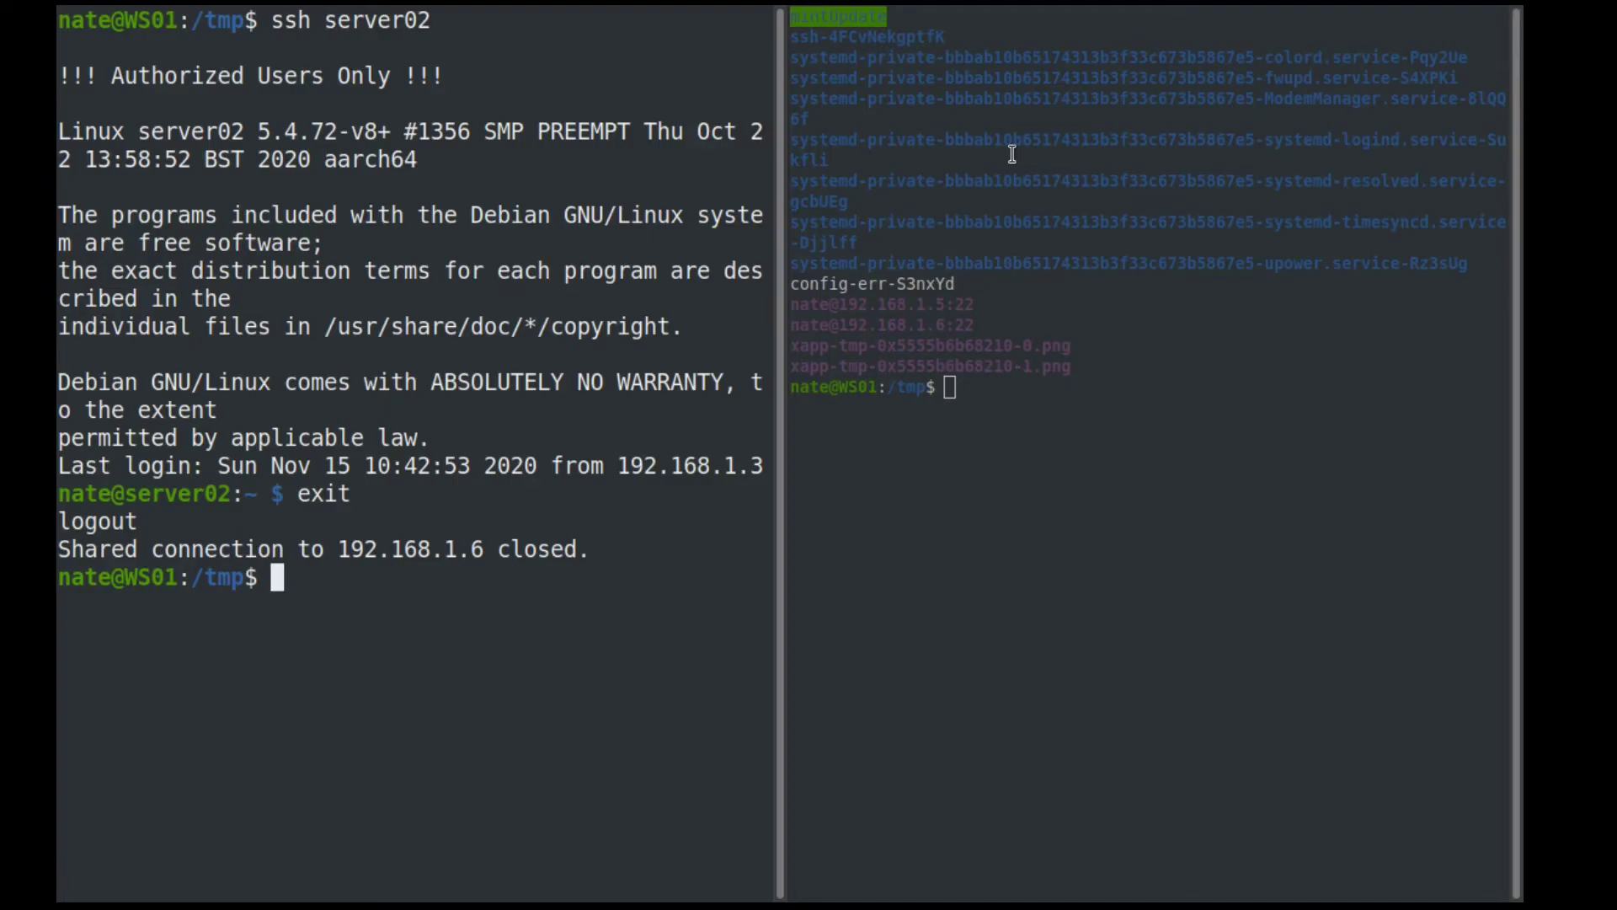
{"action": "type", "text": "ssh server02"}
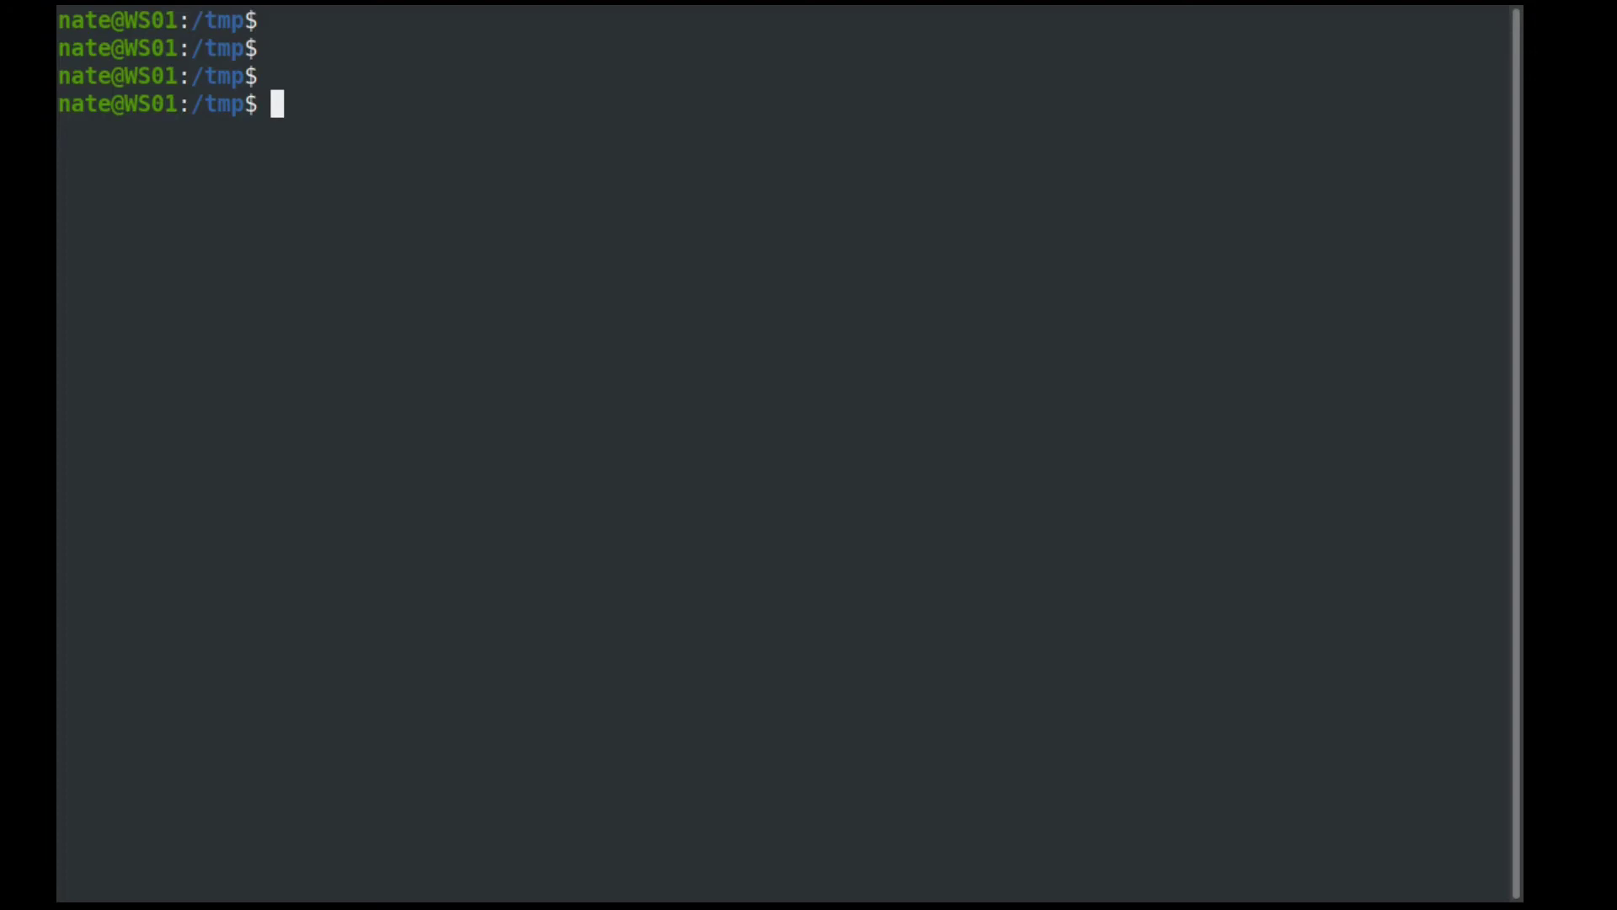
- Log in to server02 again and begin typing a sudo command at its prompt
{"action": "type", "text": "ssh server02"}
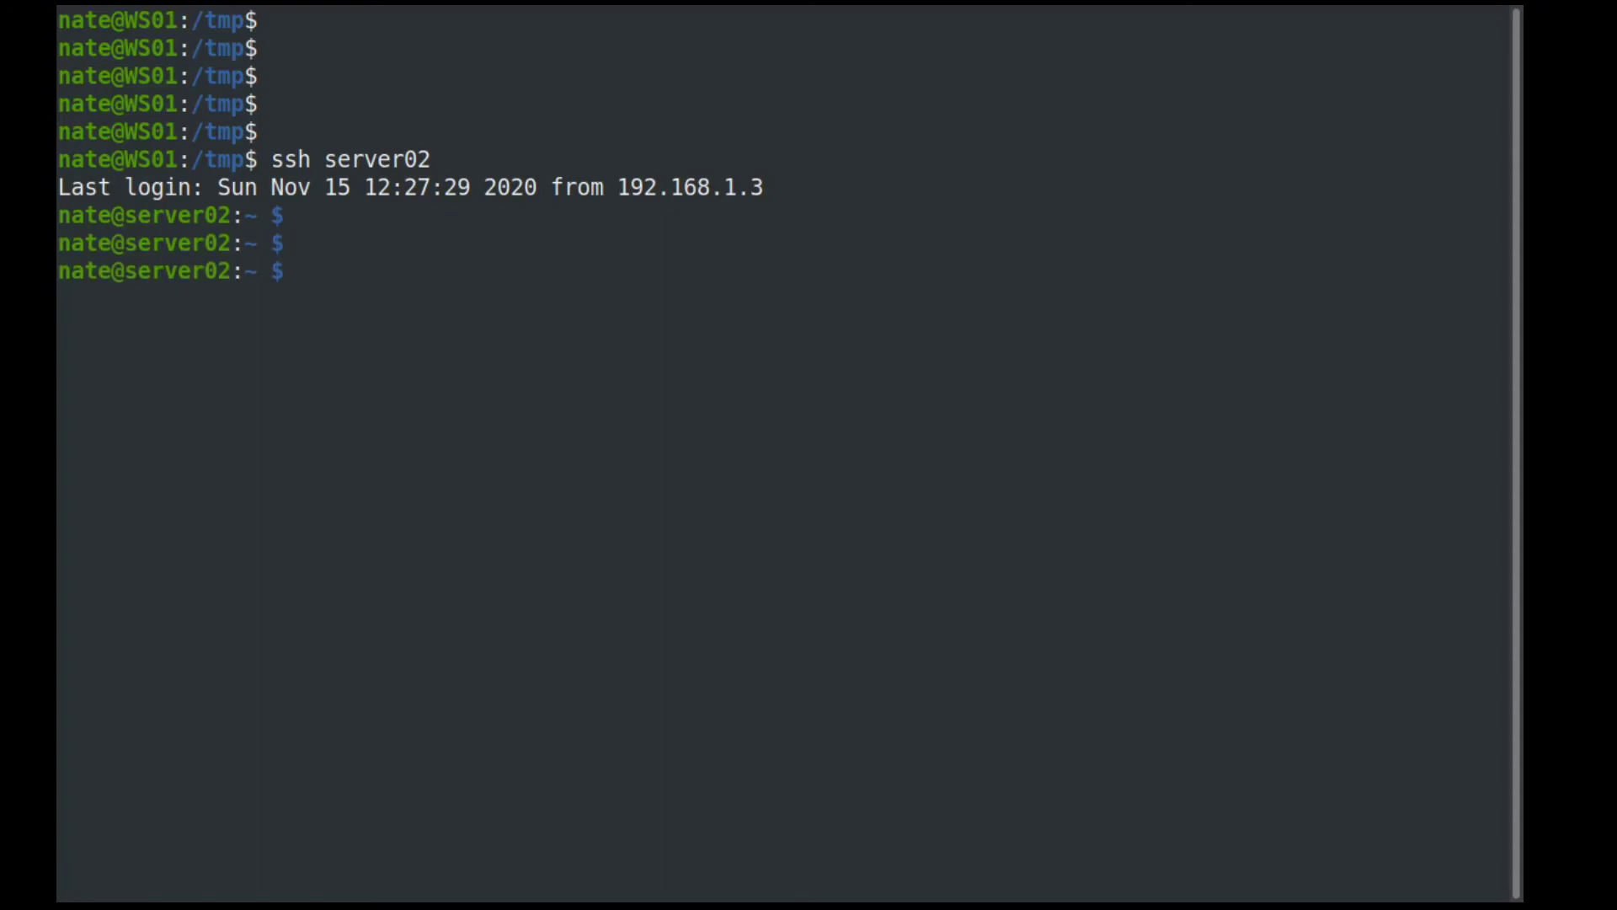
{"action": "type", "text": "sudo u"}
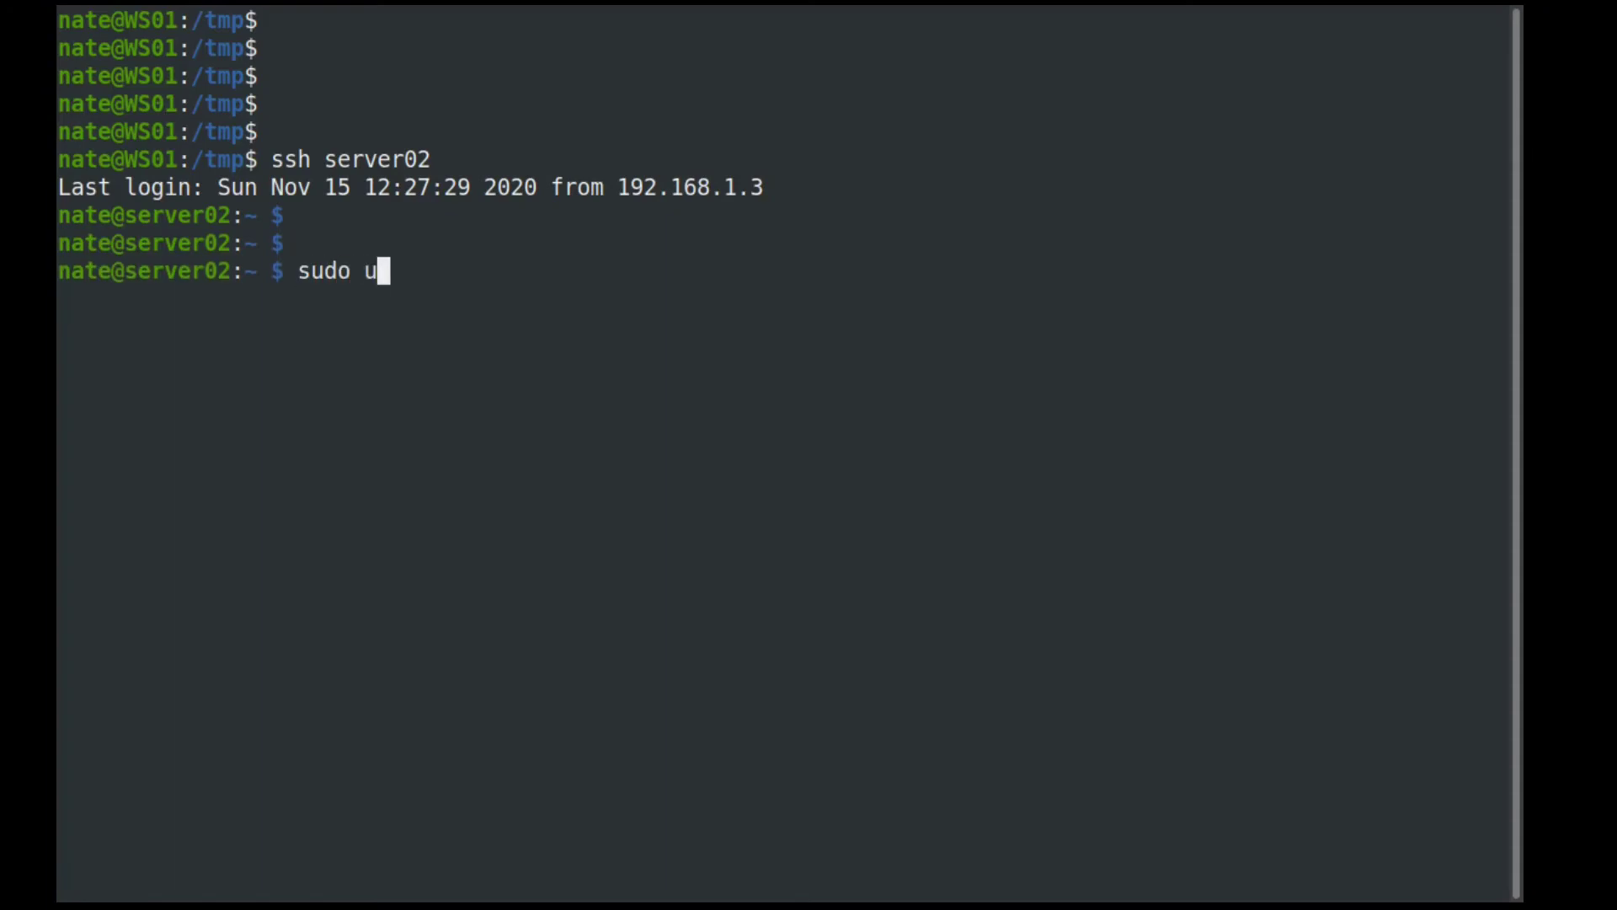